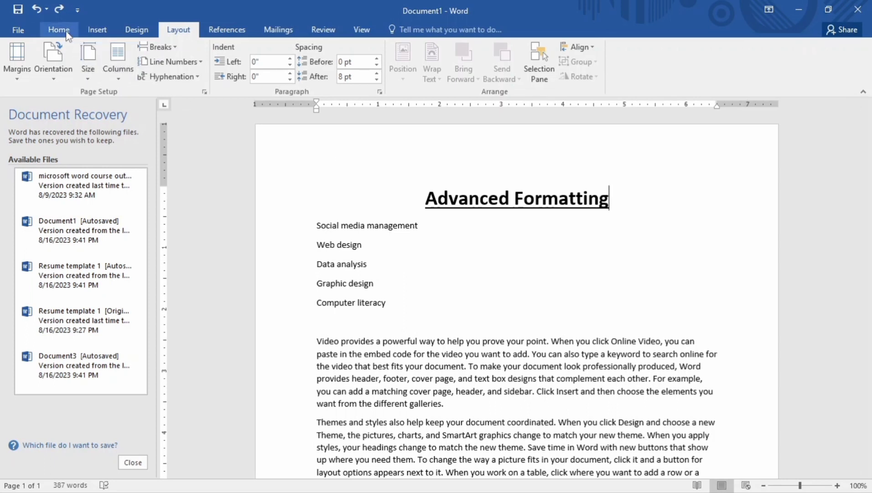
Switch to the Home ribbon to reach the text and paragraph formatting commands.
left_click(58, 29)
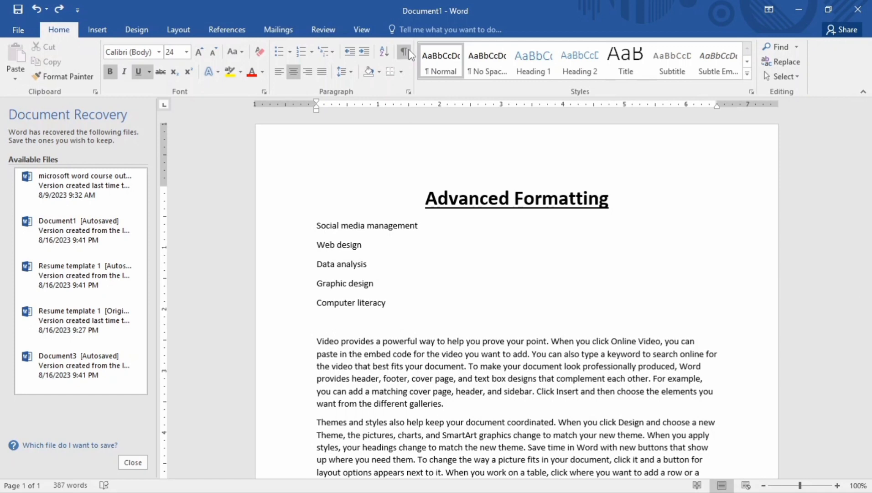
mouse_move(406, 52)
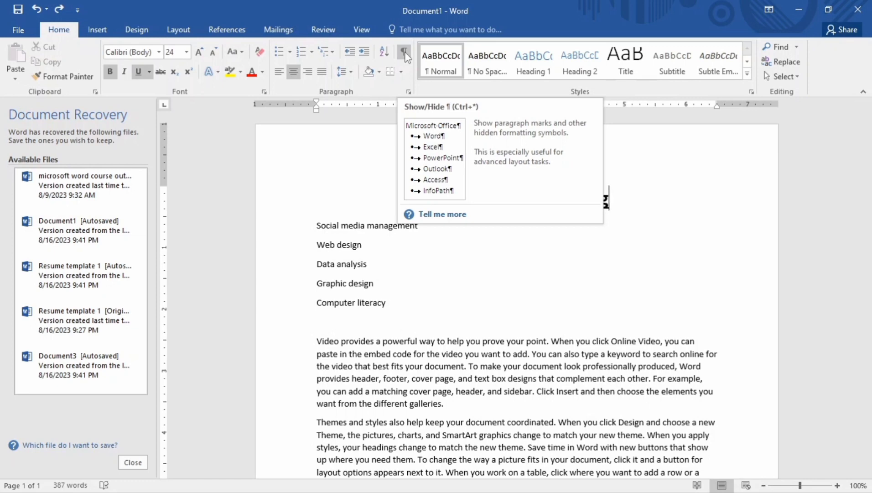
Turn on Show/Hide ¶ so paragraph marks and hidden symbols are visible.
left_click(403, 52)
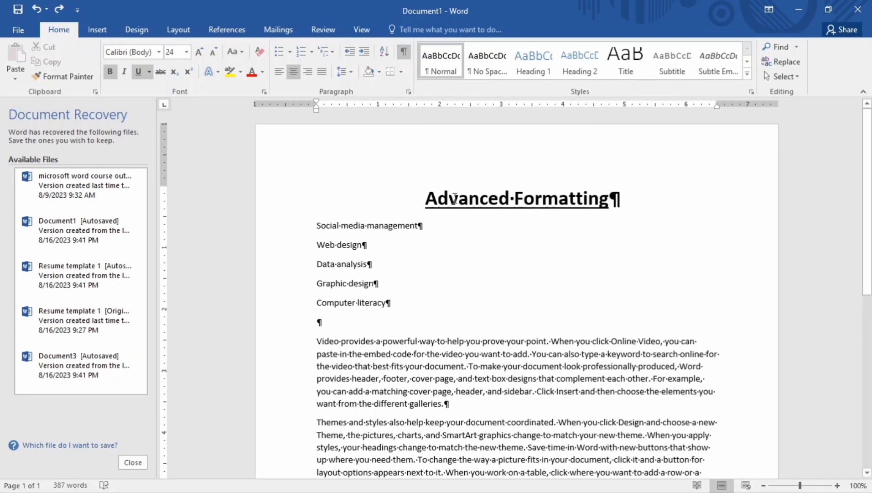
mouse_move(568, 216)
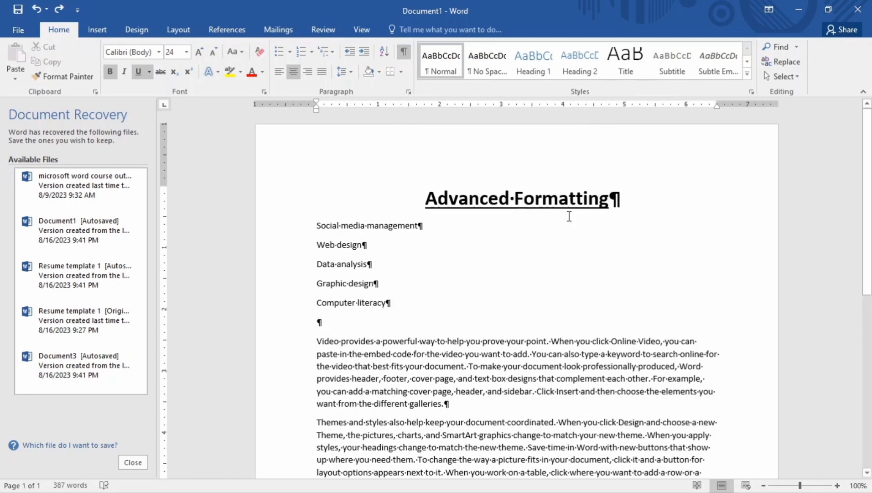
mouse_move(459, 410)
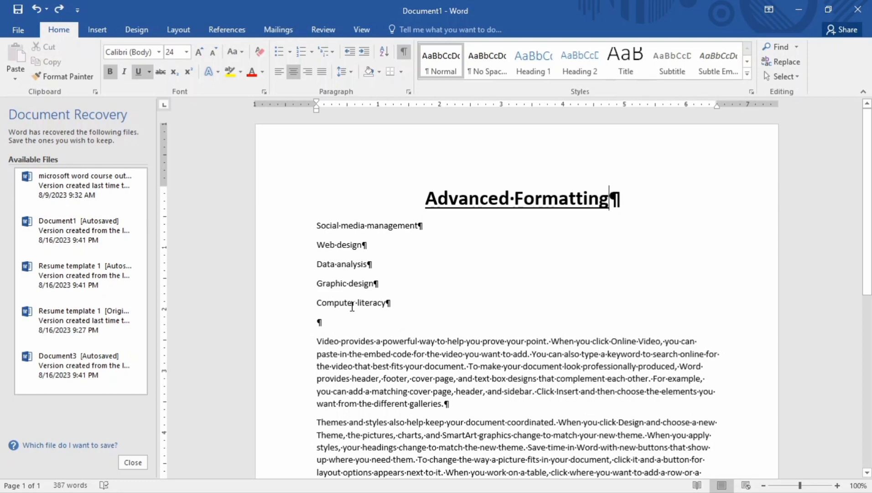
mouse_move(395, 303)
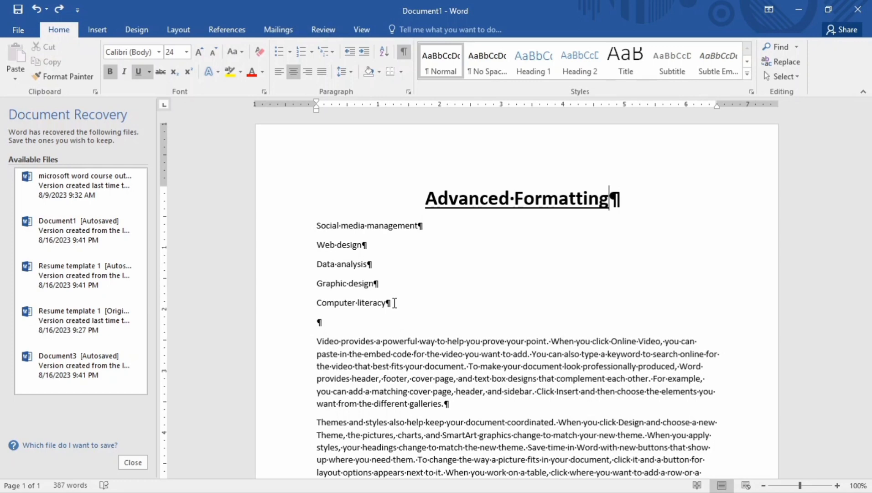
mouse_move(392, 301)
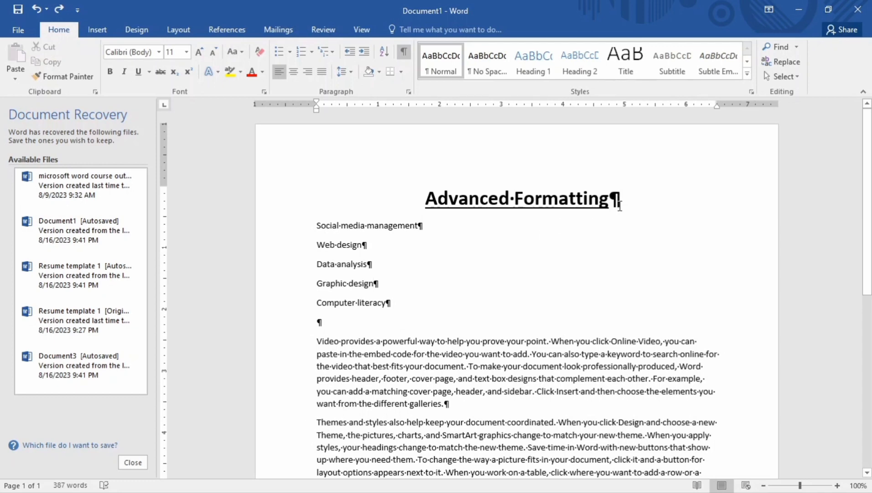
mouse_move(448, 292)
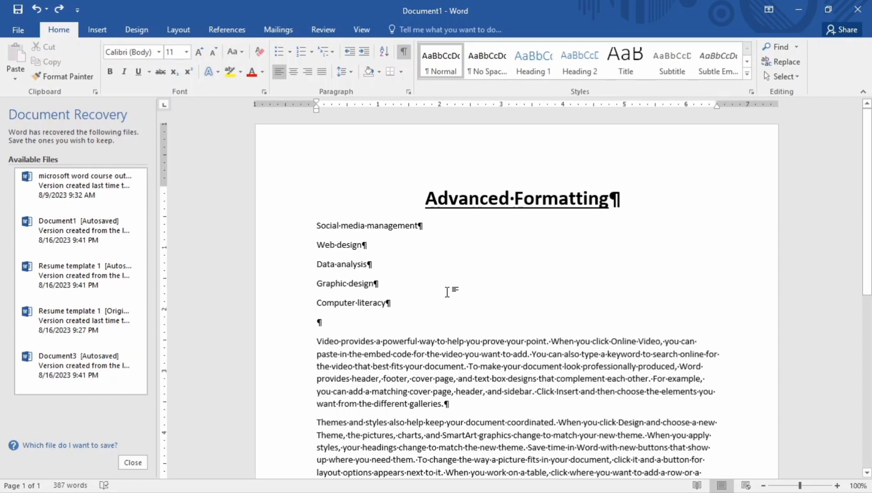
mouse_move(395, 304)
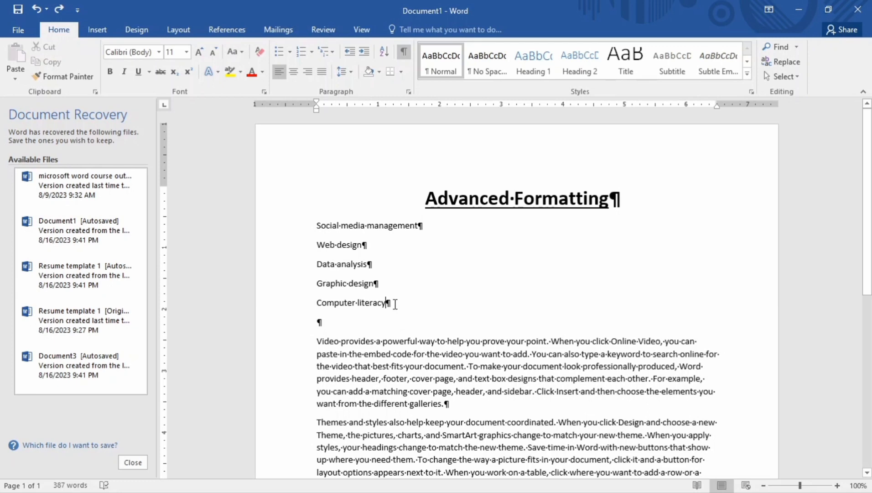
mouse_move(327, 339)
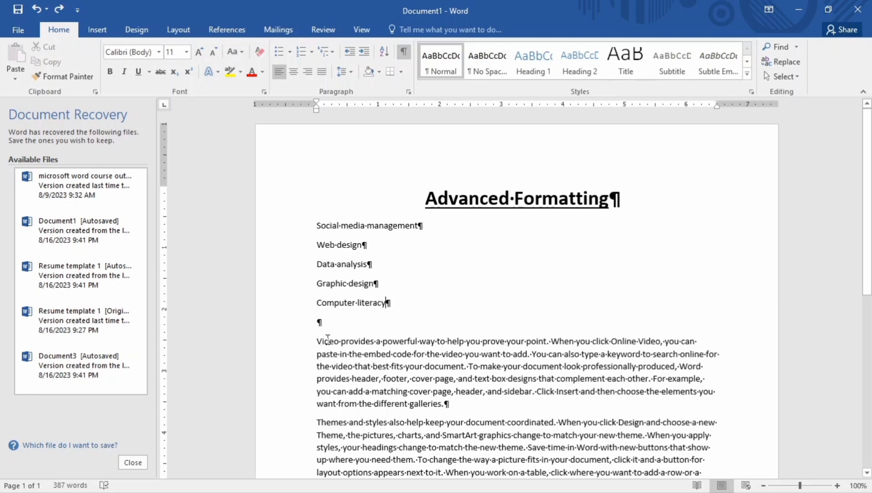
mouse_move(394, 306)
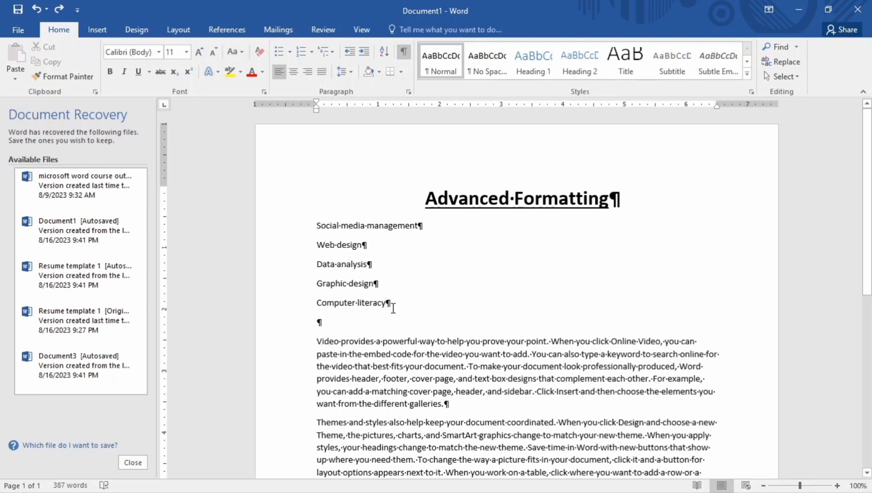
Insert empty paragraphs after 'Computer literacy' so the body text falls onto page 2.
key("enter")
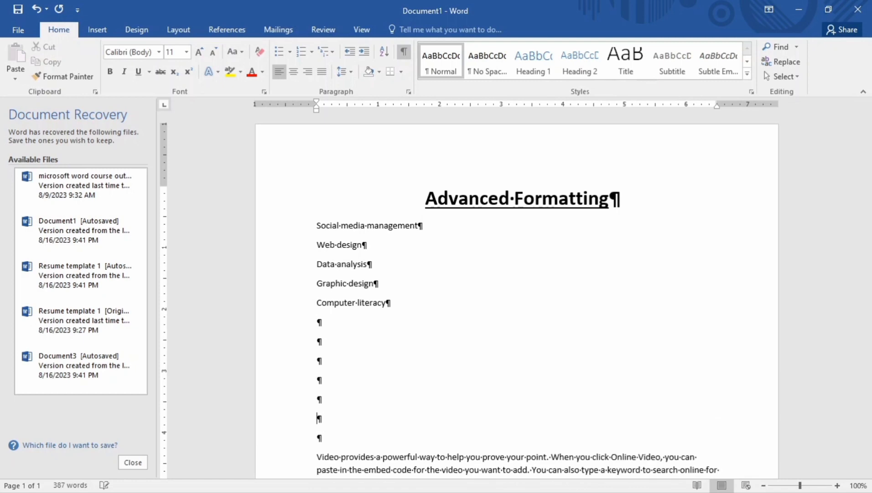
scroll("down", 3)
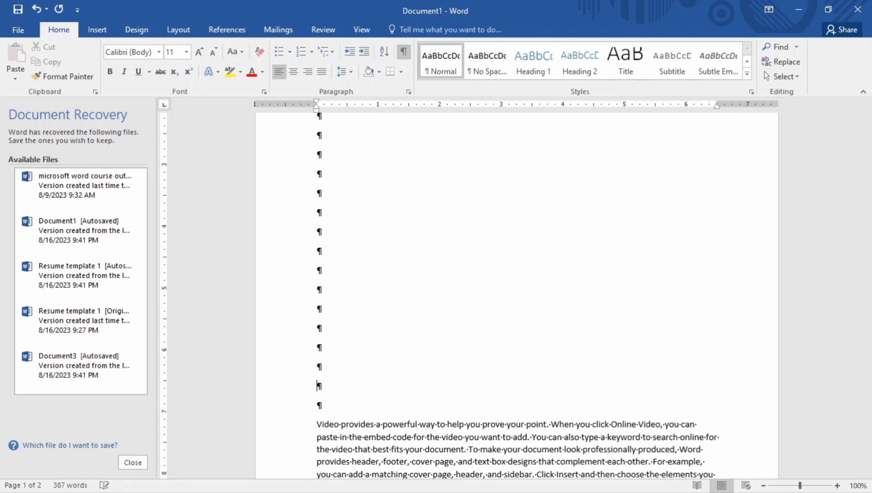
scroll("down", 3)
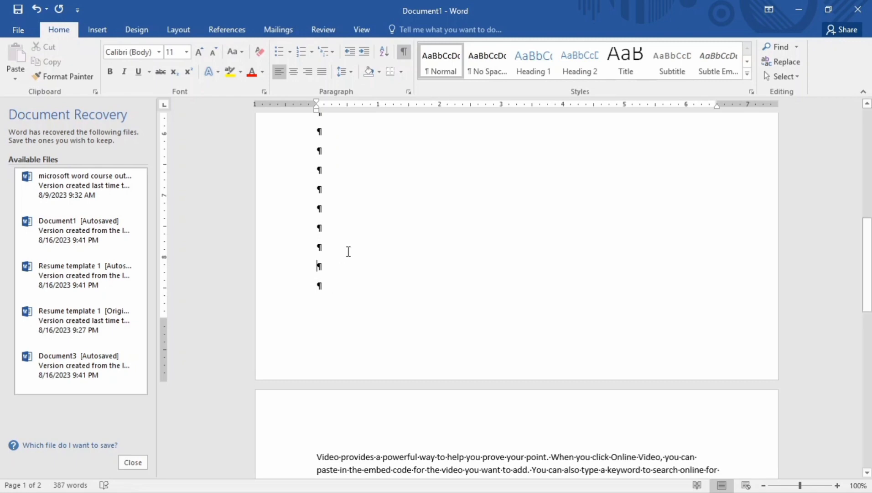
scroll("down", 3)
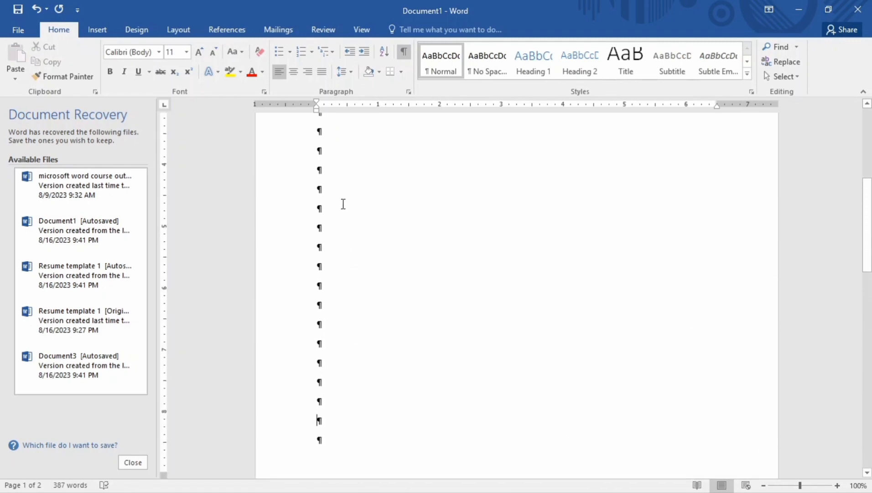
mouse_move(349, 332)
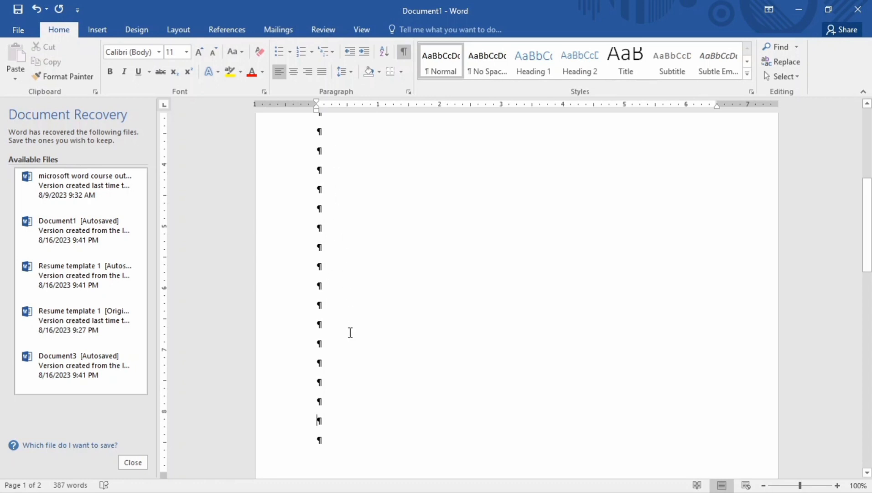
mouse_move(354, 249)
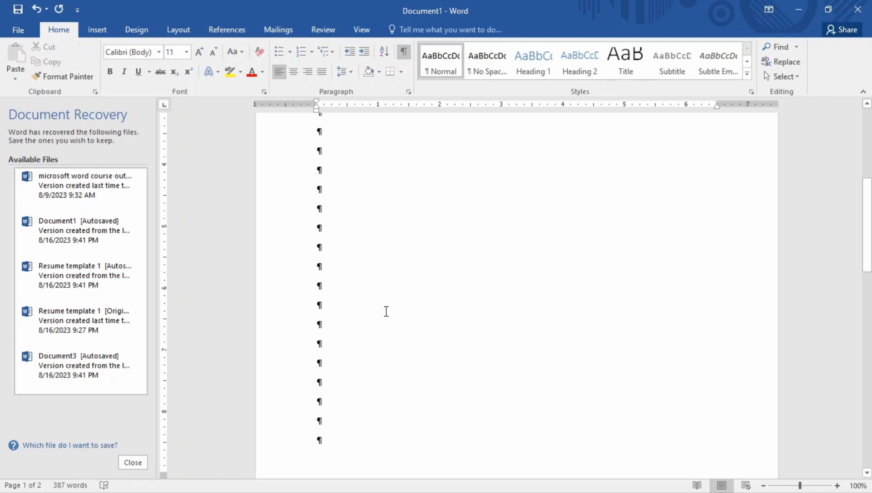
mouse_move(372, 362)
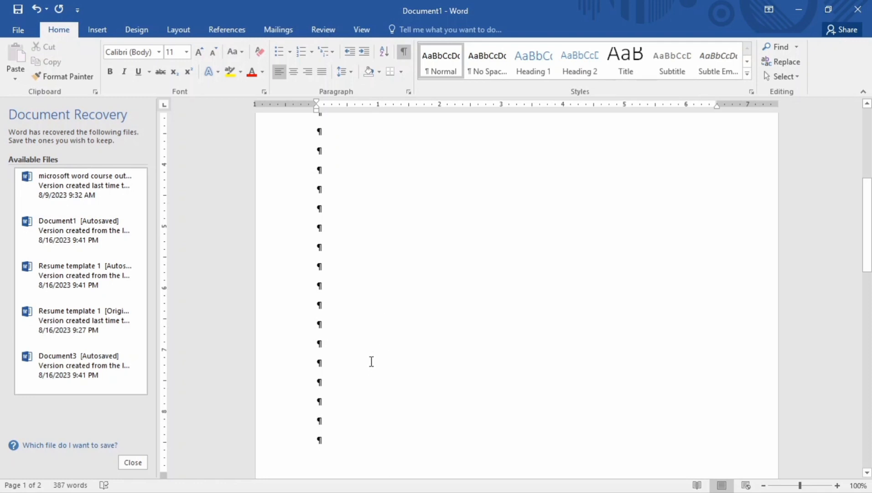
mouse_move(379, 296)
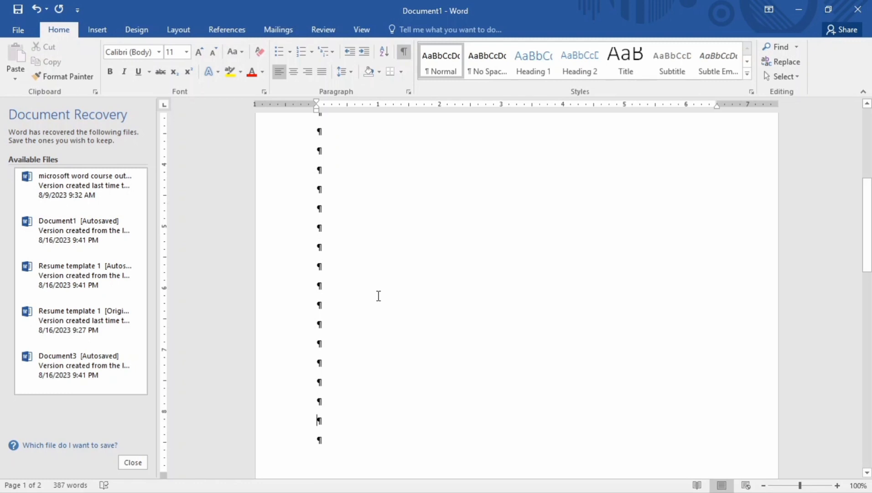
mouse_move(391, 332)
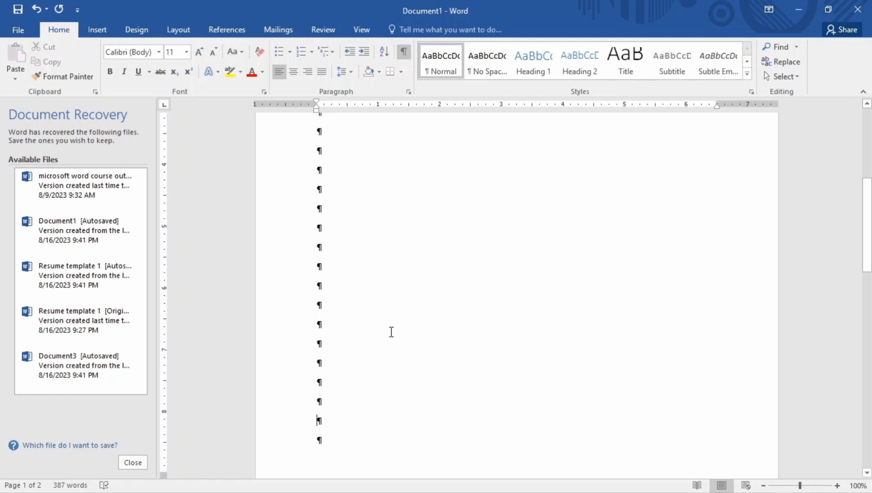
Type placeholder text 'SVVJDFJVVK' into the empty paragraph before the Video paragraph.
scroll("up", 3)
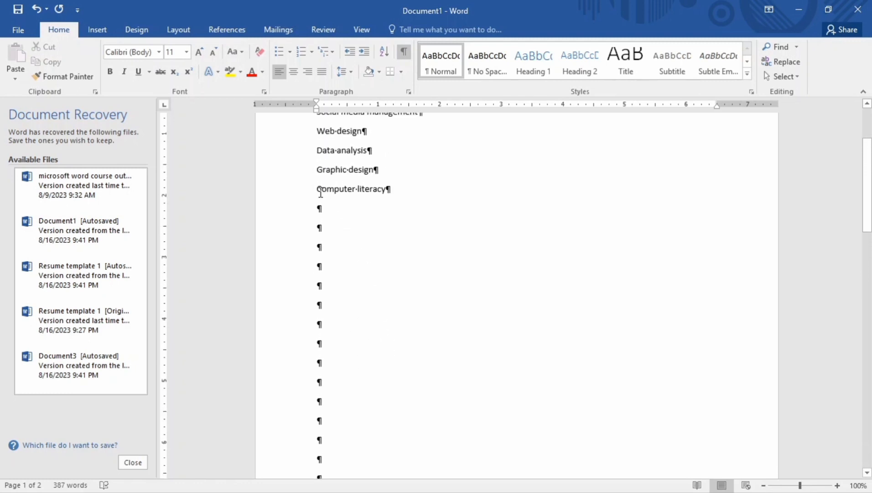
left_click(390, 189)
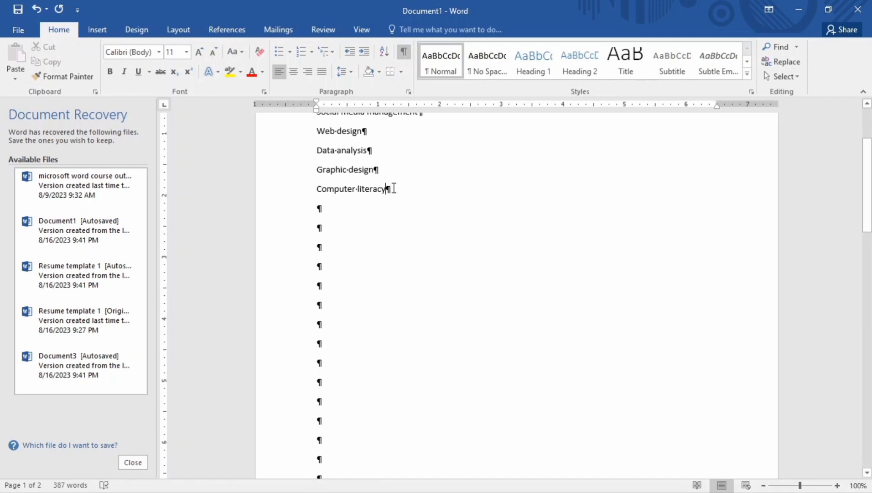
left_click(318, 208)
type("HVSBHJBV;BJBVJVJ")
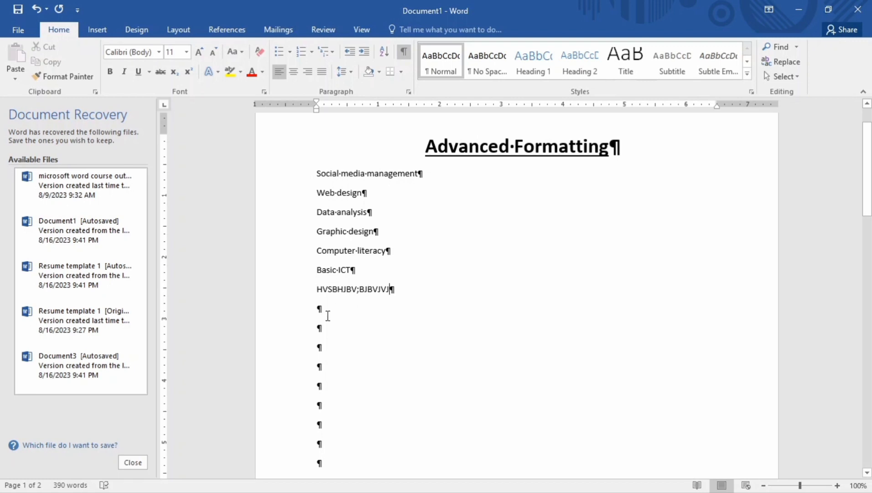
scroll("down", 3)
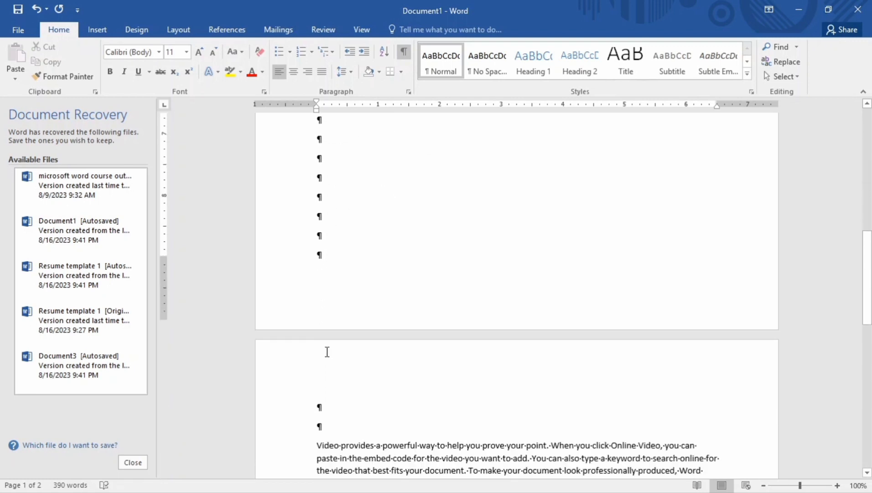
scroll("down", 3)
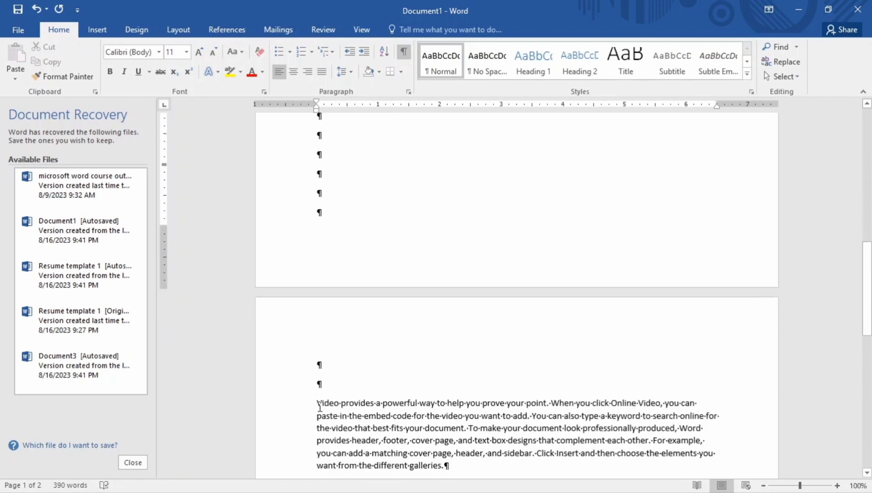
left_click(338, 404)
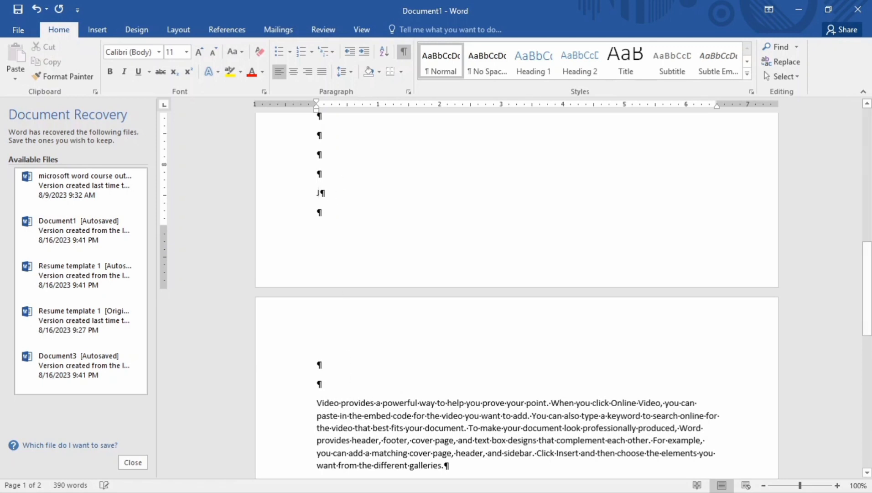
type("SVVJDFJVVK")
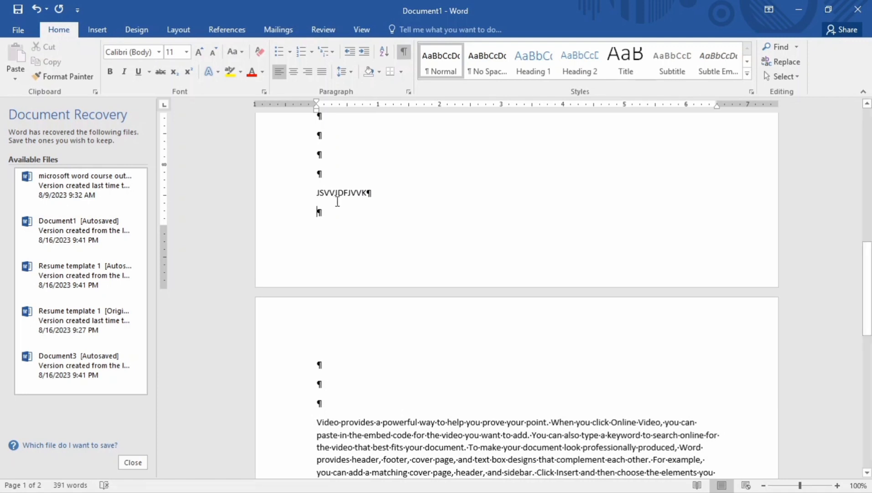
mouse_move(370, 414)
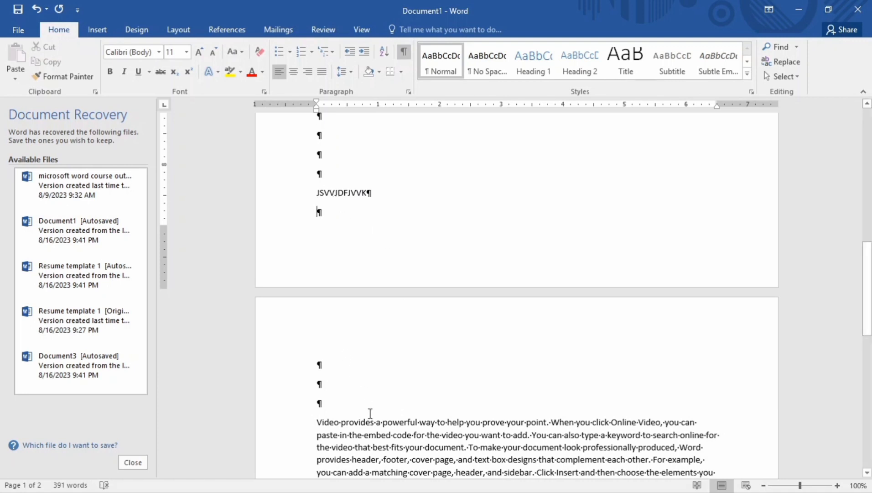
mouse_move(359, 314)
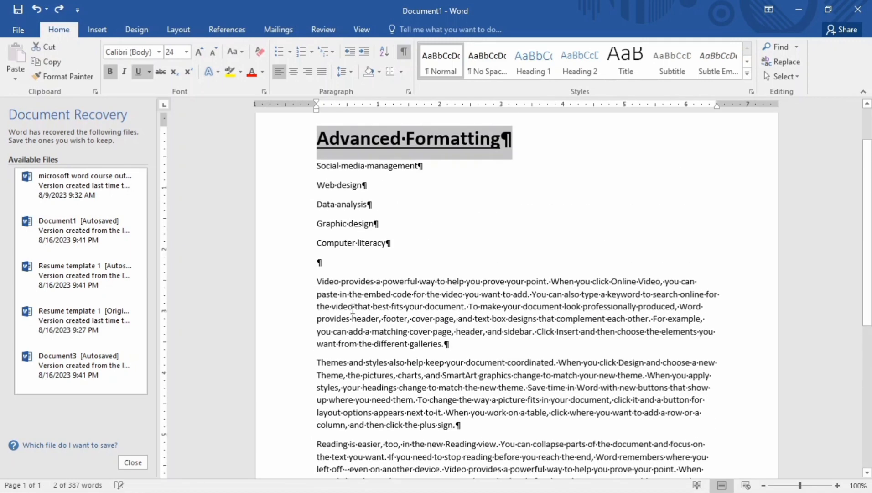
mouse_move(515, 139)
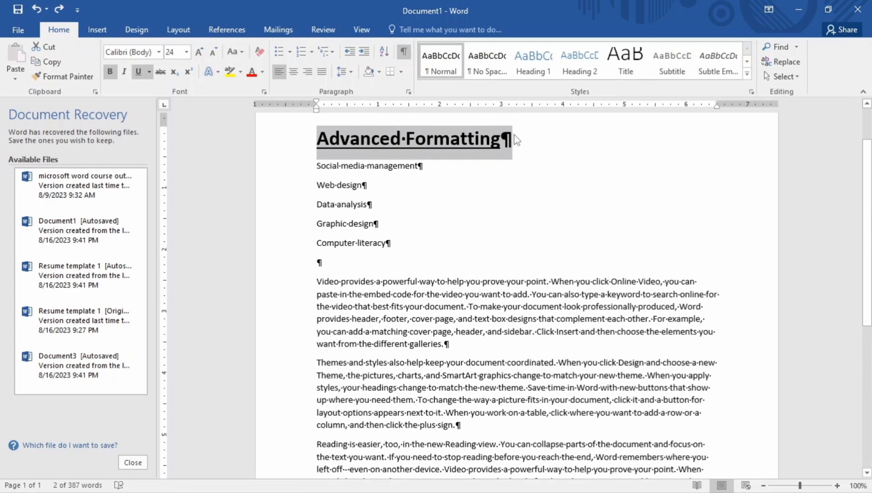
mouse_move(368, 7)
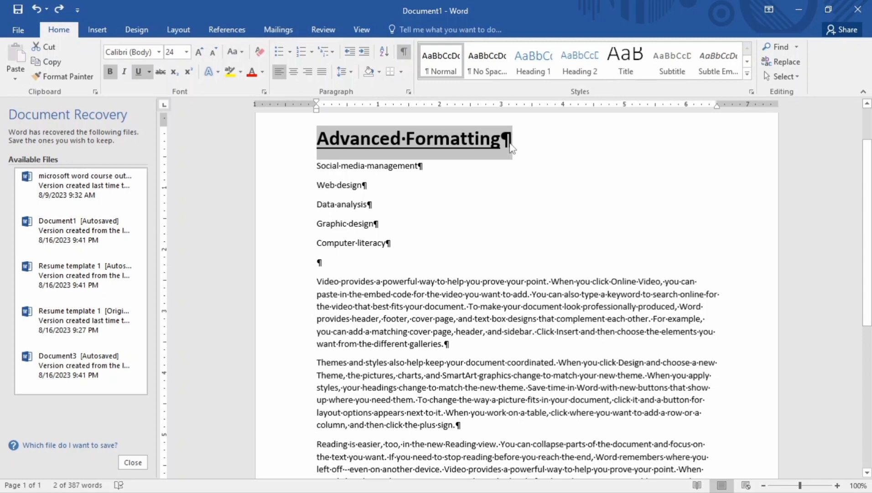
mouse_move(505, 175)
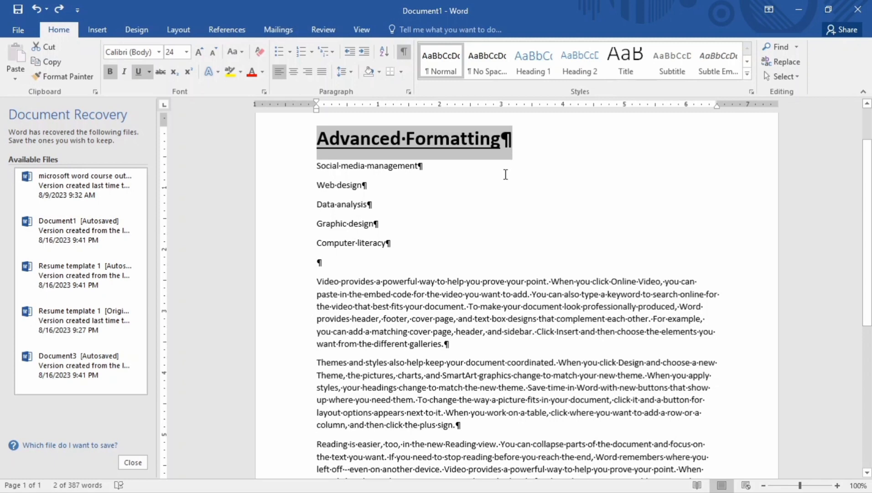
mouse_move(505, 143)
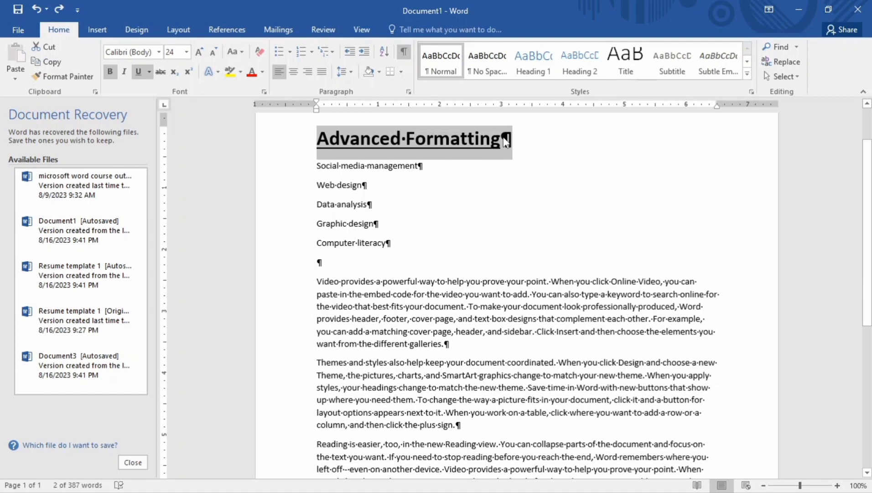
mouse_move(408, 248)
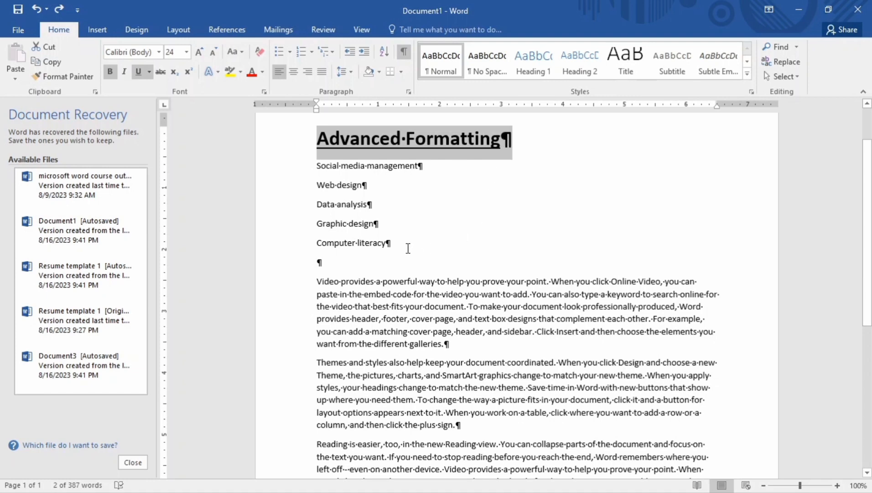
mouse_move(407, 238)
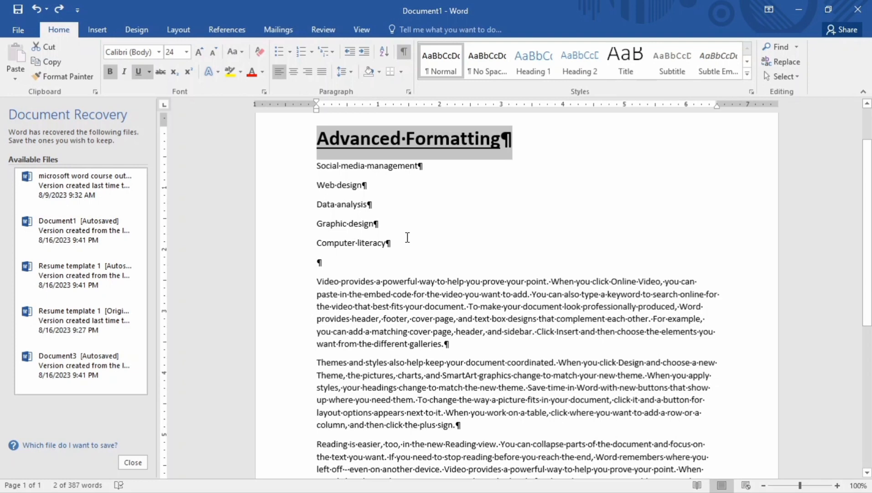
mouse_move(404, 245)
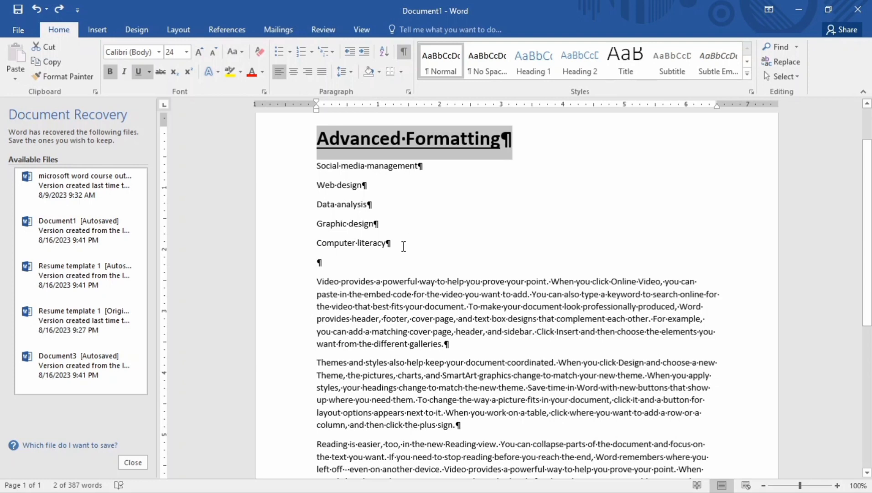
mouse_move(516, 146)
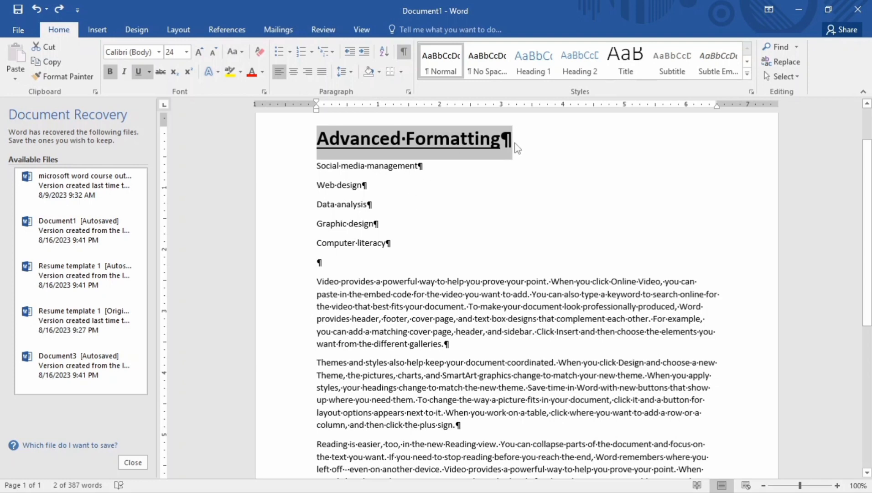
mouse_move(395, 245)
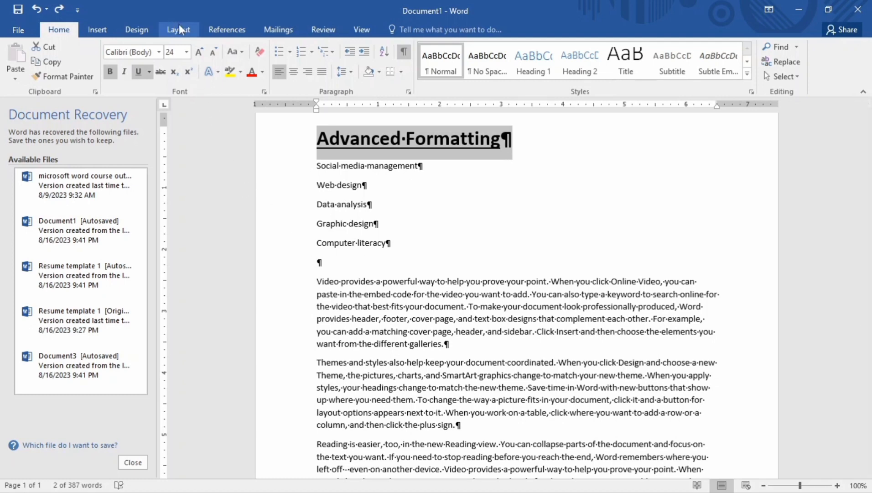
Insert a Next Page section break on the blank line after 'Computer literacy'.
left_click(178, 29)
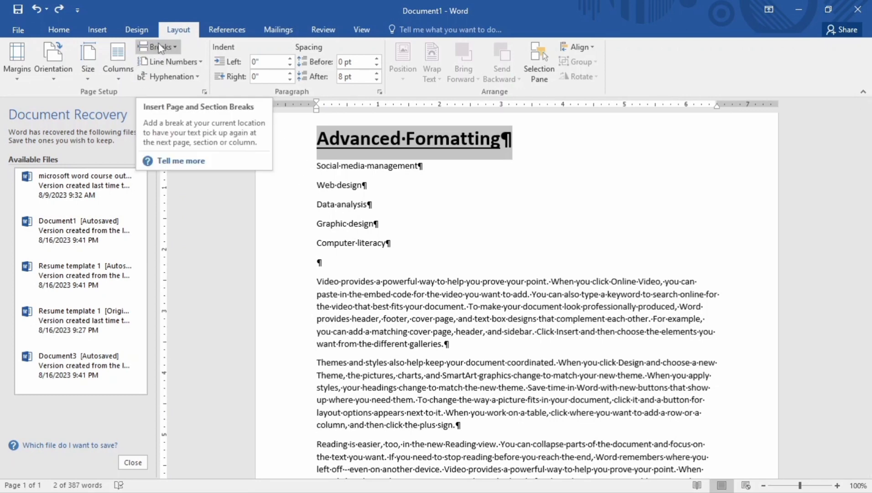
left_click(318, 262)
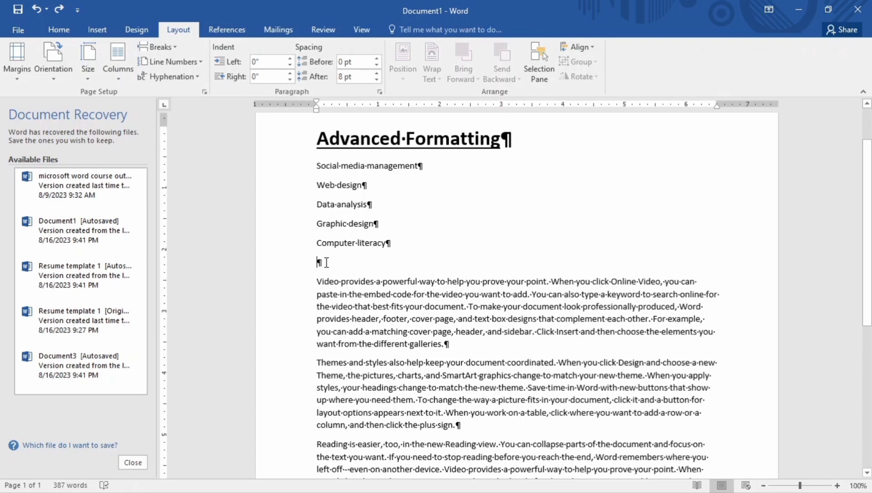
left_click(159, 47)
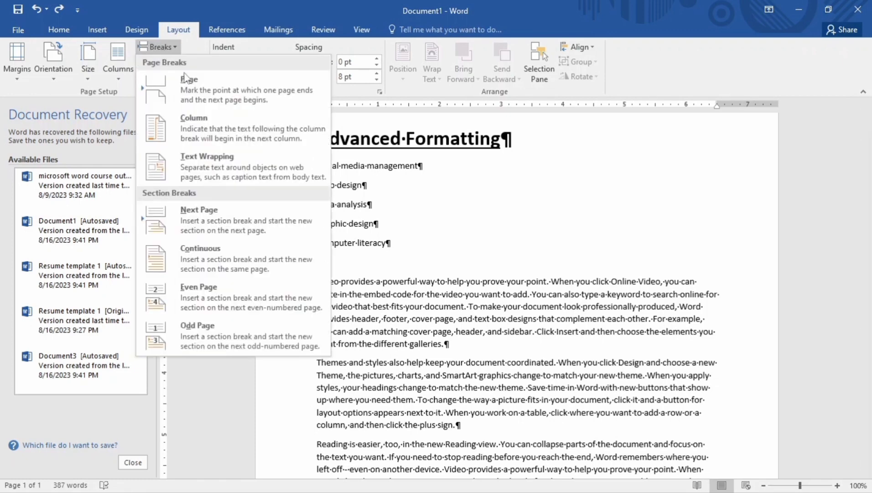
left_click(189, 78)
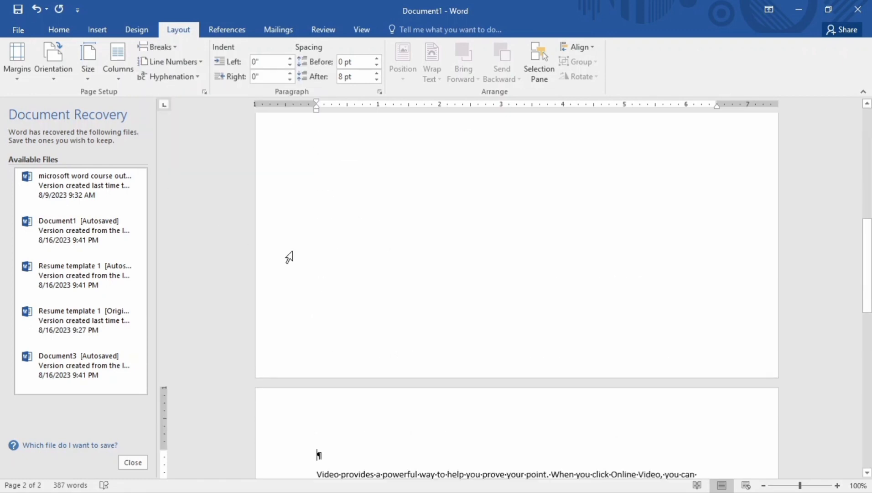
Scroll through the document to check the section break and body text on page 2.
scroll("up", 3)
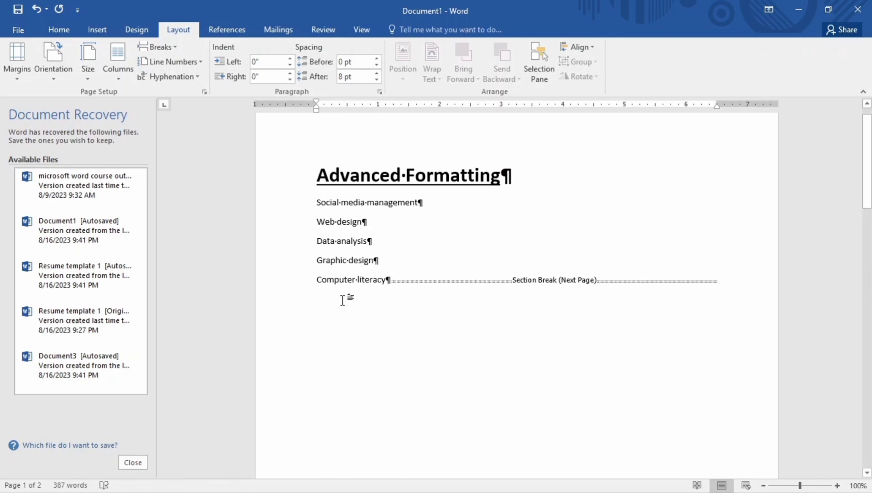
scroll("down", 3)
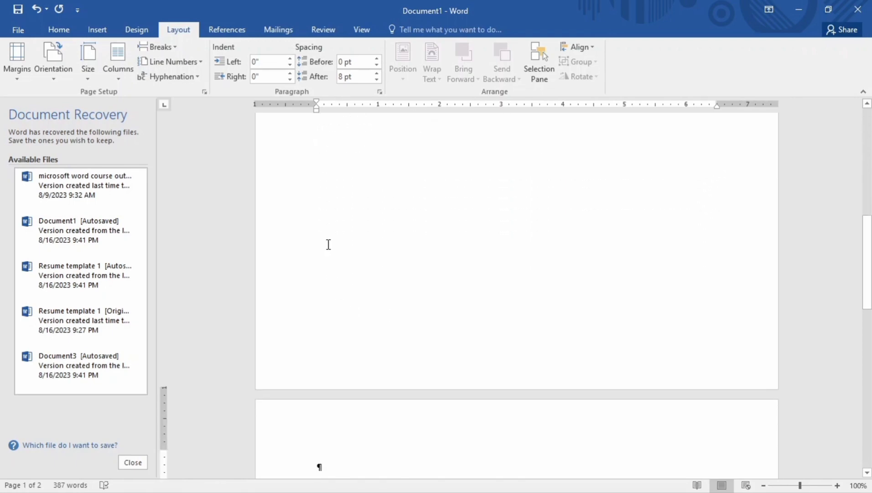
scroll("down", 3)
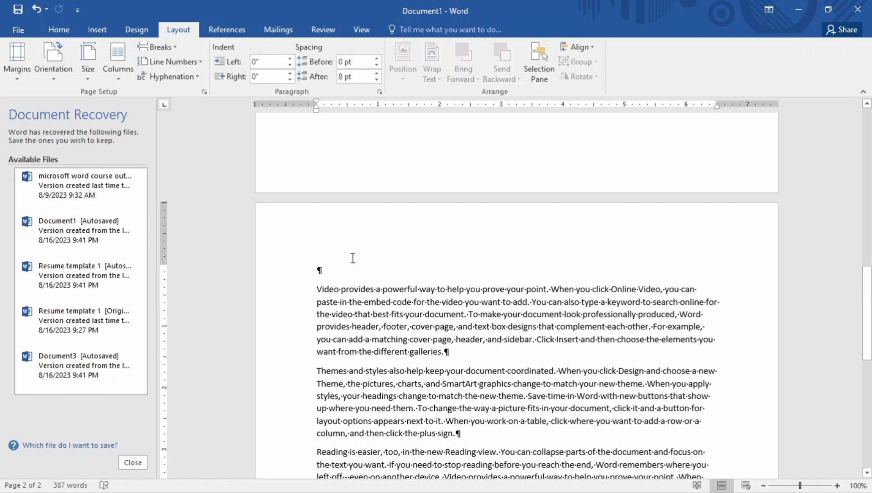
scroll("up", 3)
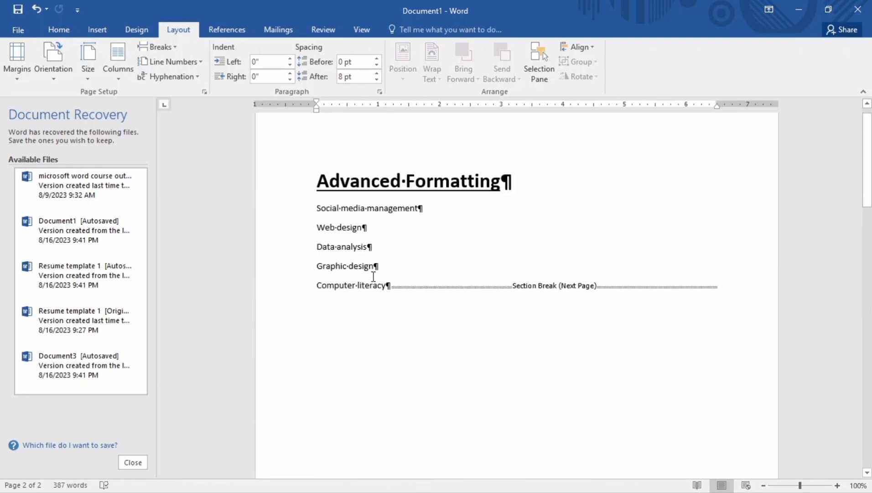
scroll("up", 3)
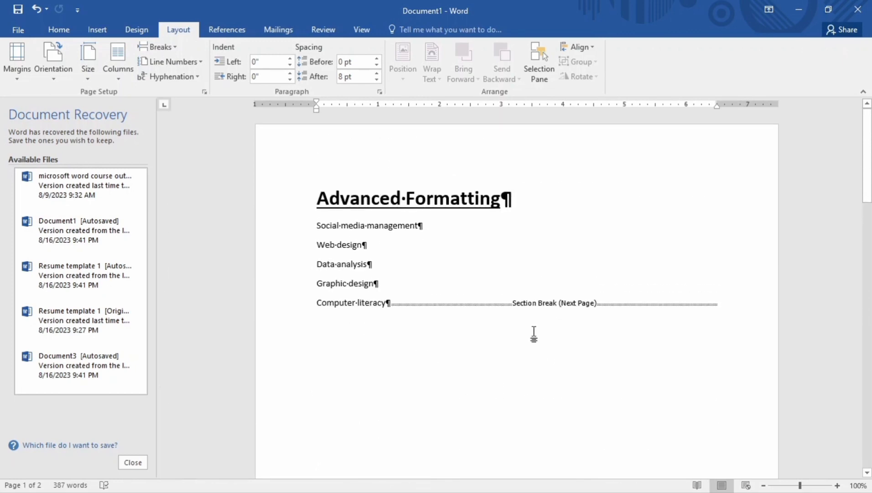
mouse_move(636, 309)
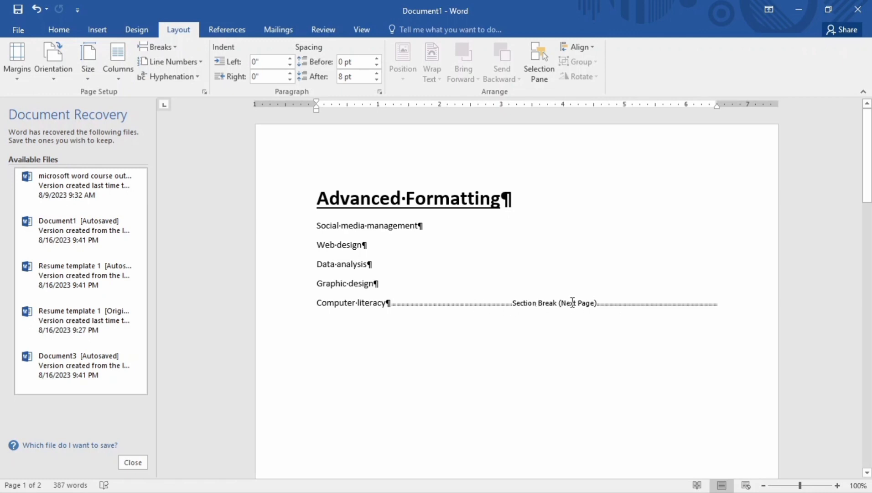
scroll("down", 3)
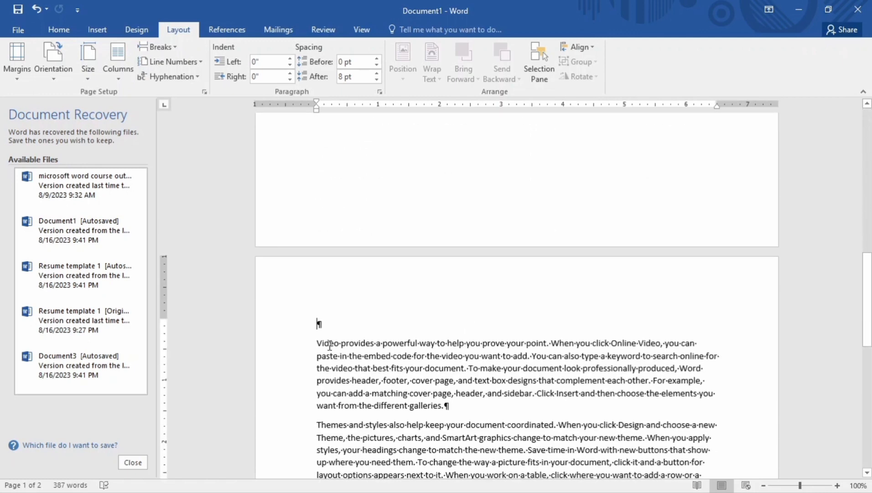
scroll("down", 3)
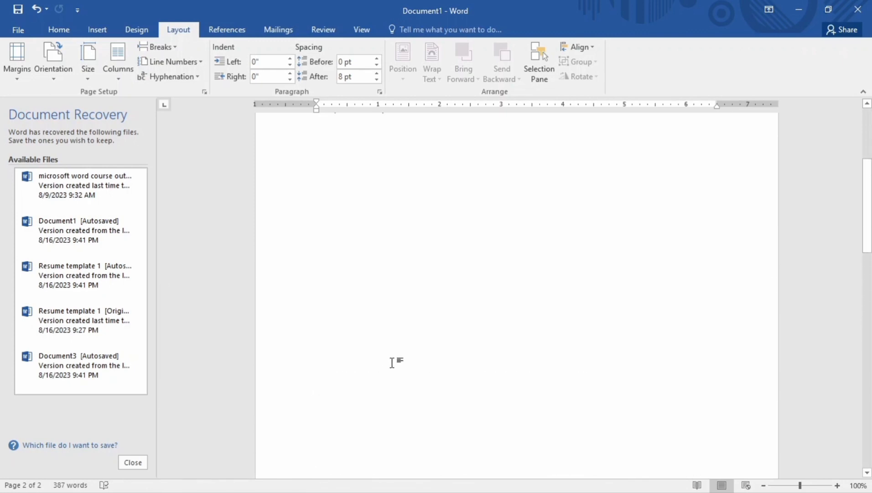
scroll("up", 3)
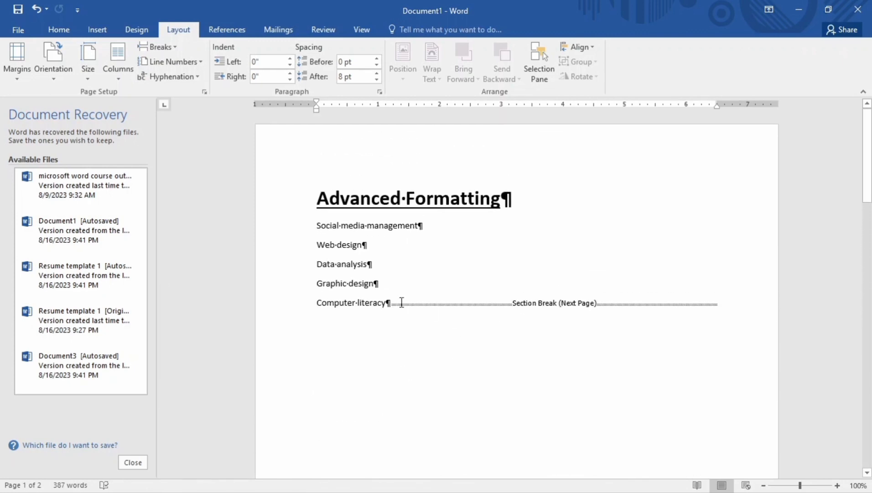
mouse_move(539, 308)
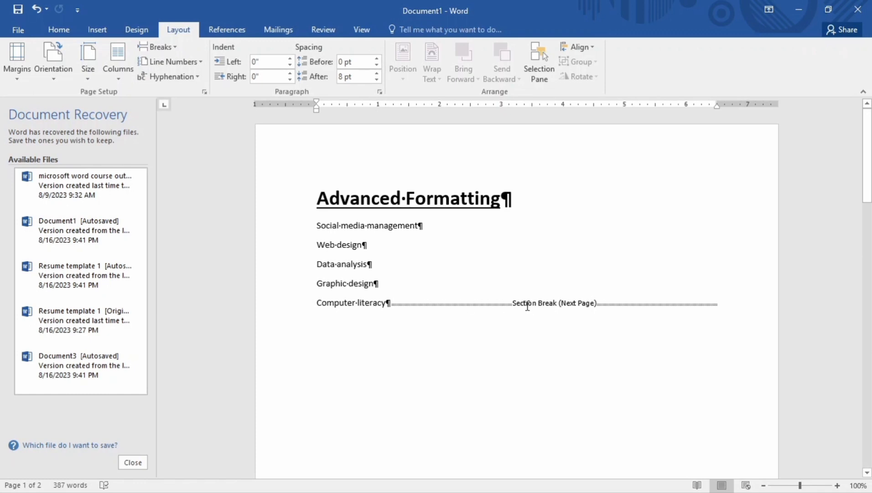
mouse_move(441, 304)
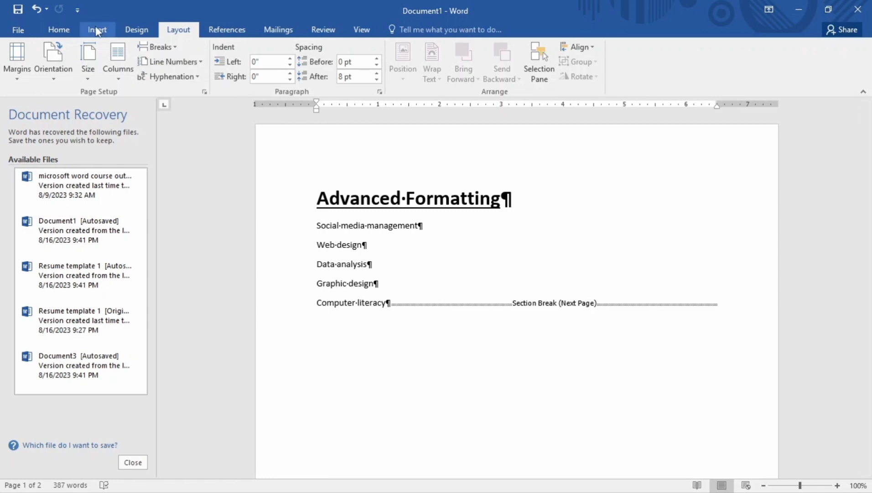
left_click(58, 29)
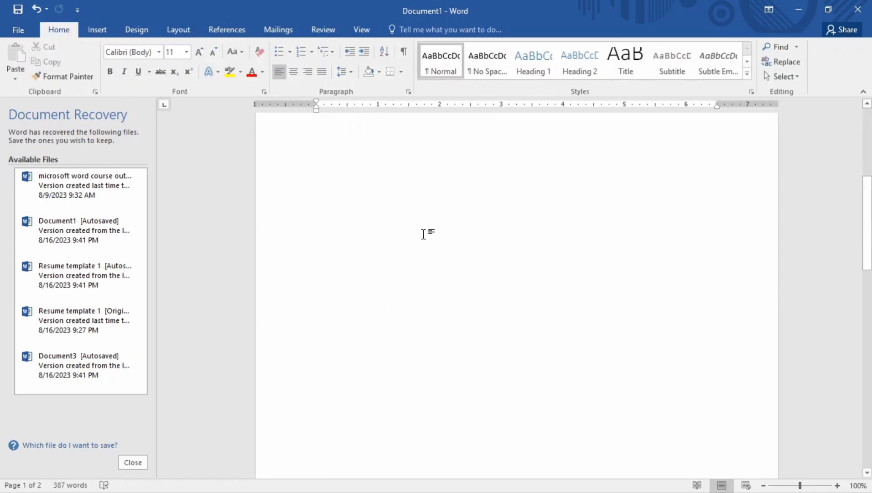
scroll("down", 3)
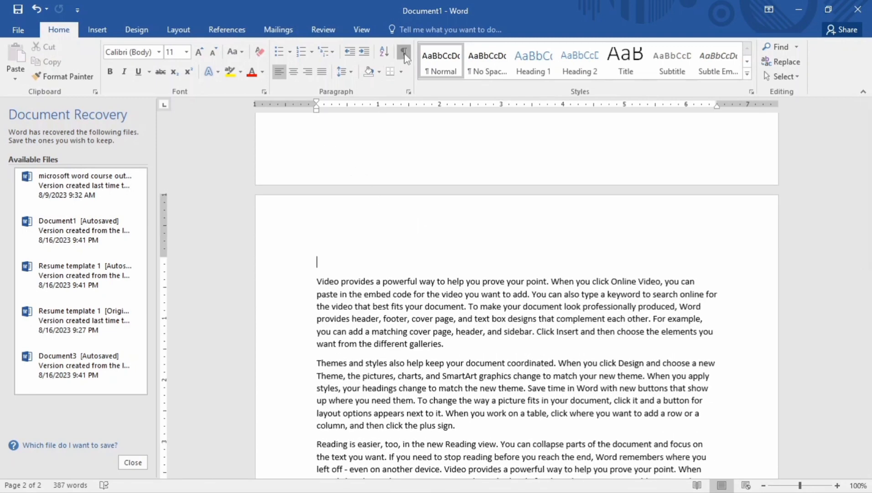
left_click(403, 52)
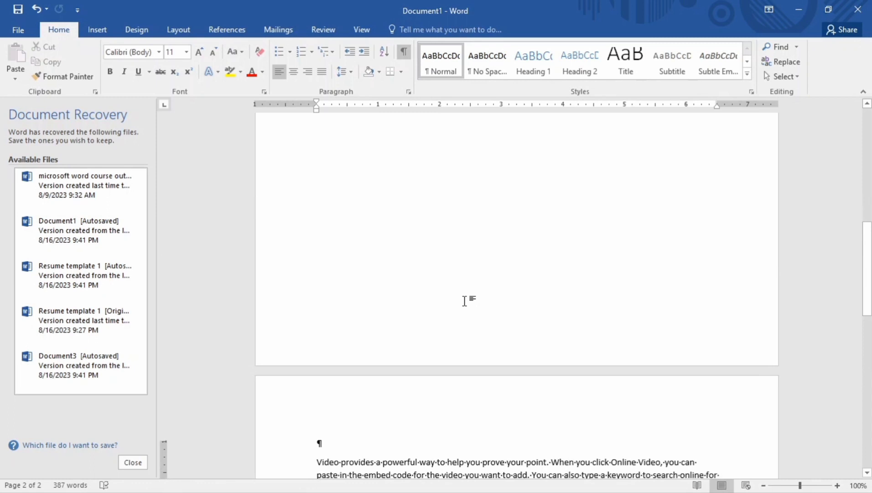
scroll("up", 3)
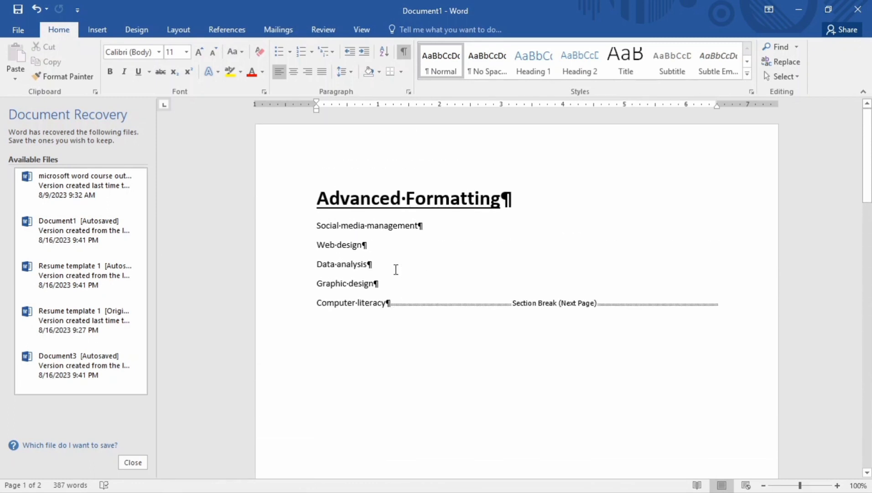
left_click(177, 29)
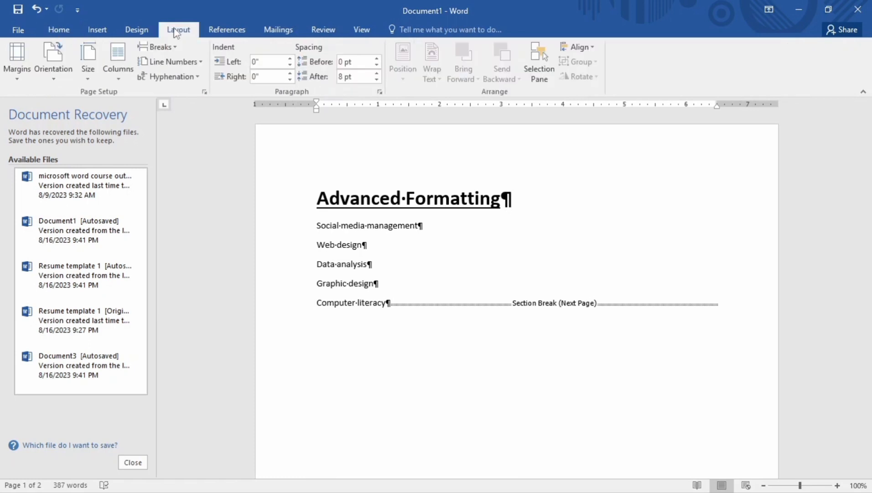
left_click(158, 47)
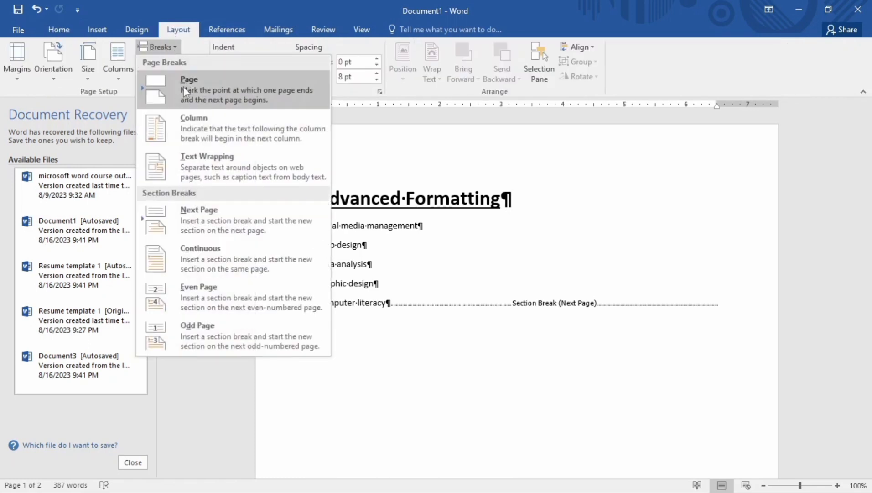
mouse_move(167, 226)
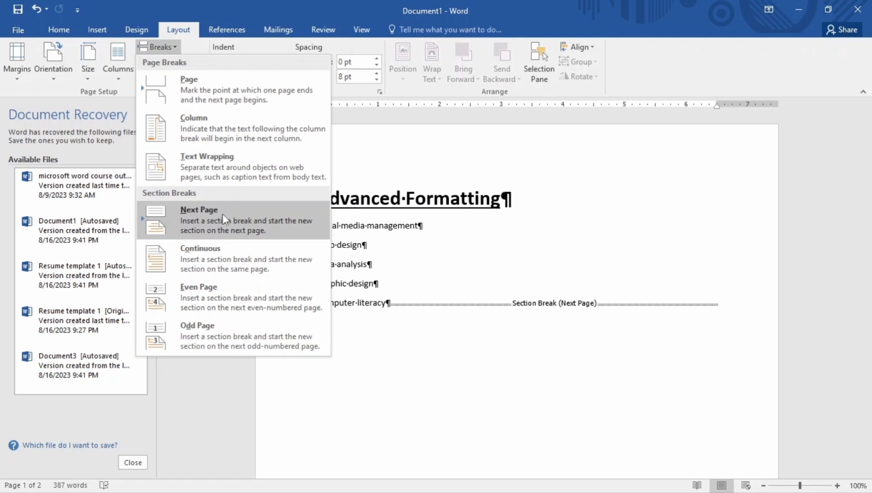
mouse_move(325, 259)
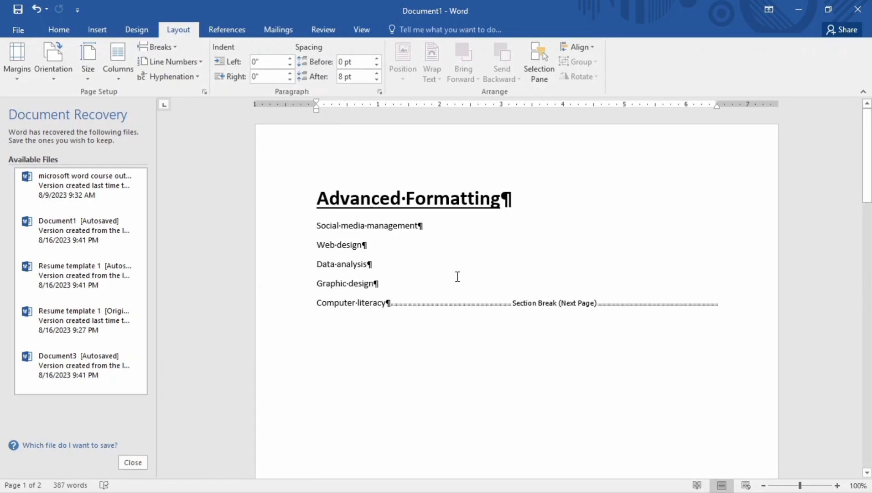
scroll("down", 3)
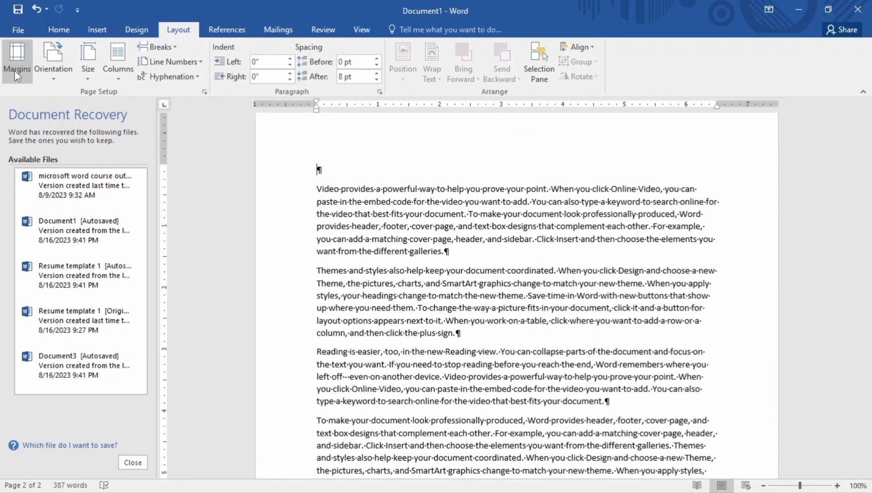
Select and deselect the document text at section two's start, reviewing both pages.
left_click(17, 58)
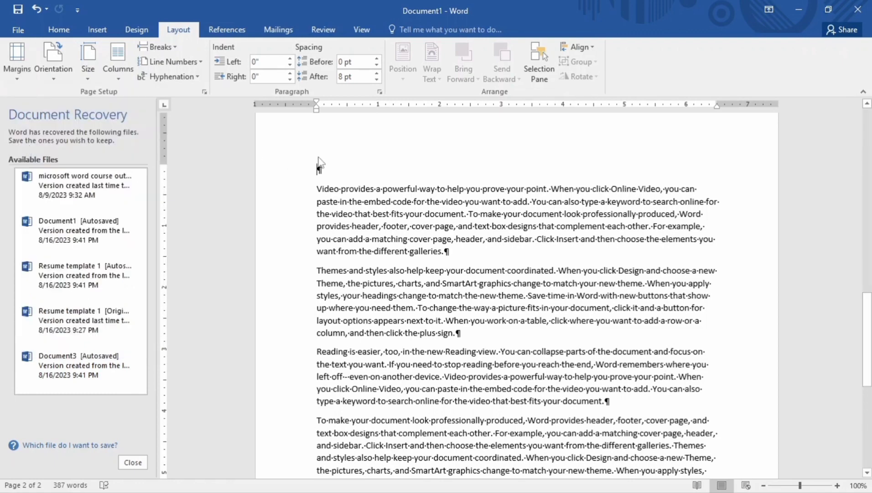
key("ctrl+a")
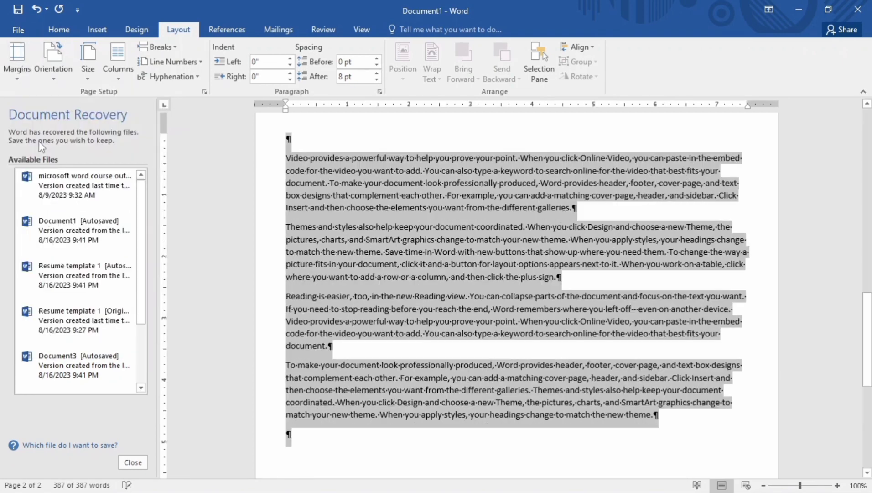
left_click(322, 215)
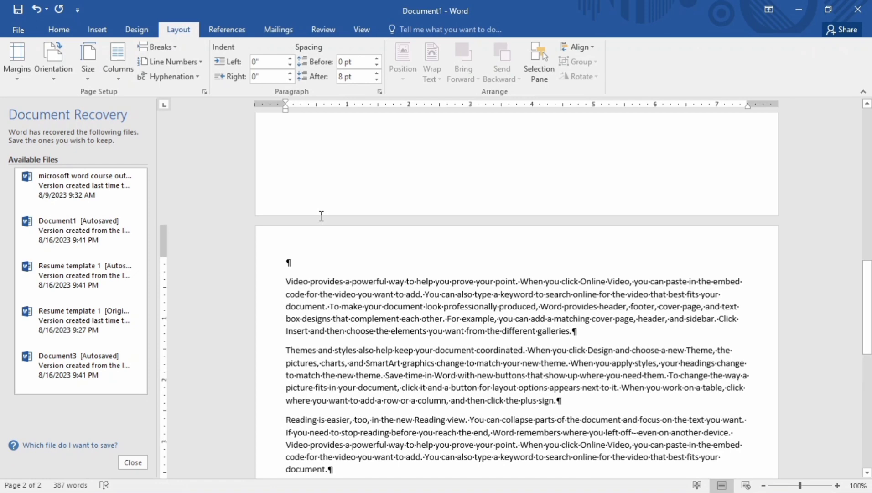
scroll("up", 3)
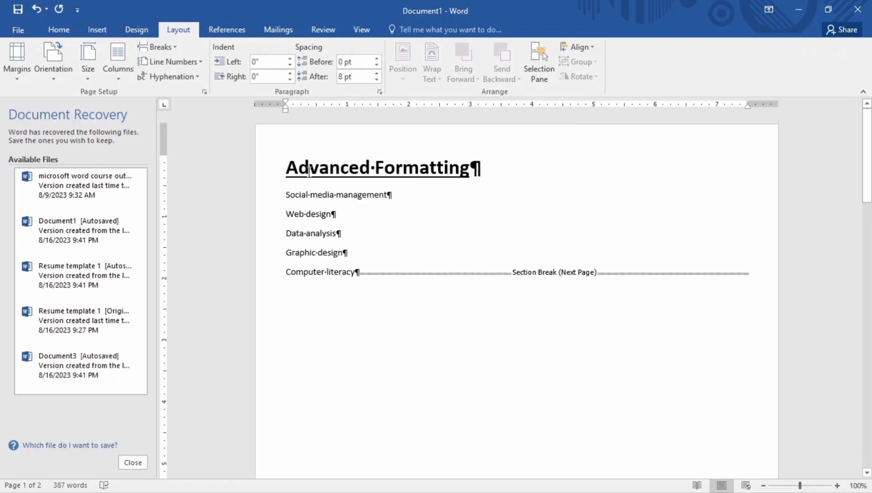
scroll("down", 3)
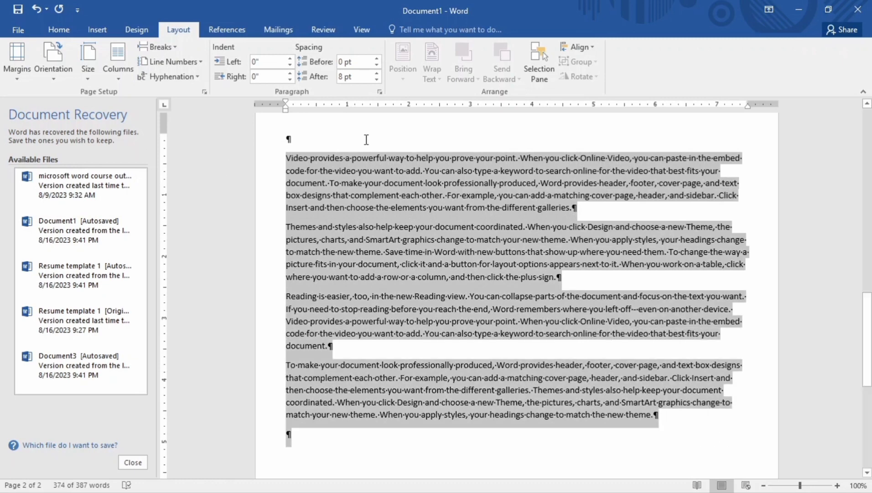
left_click(17, 60)
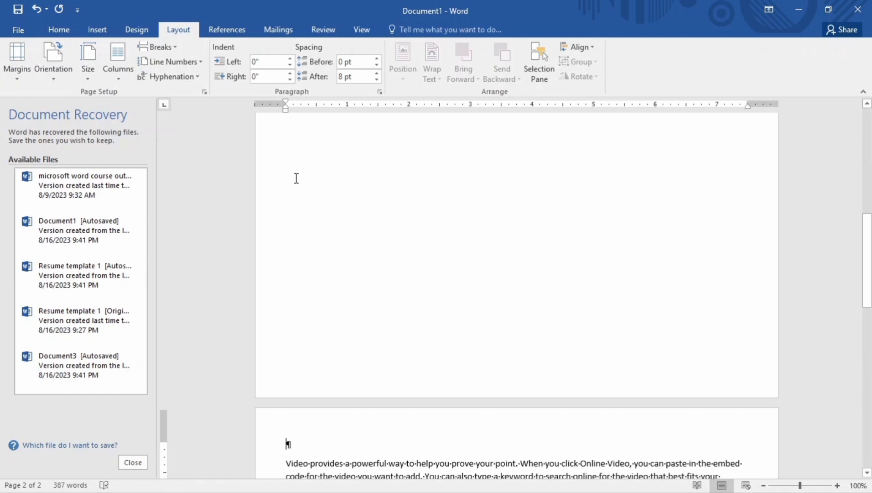
scroll("up", 3)
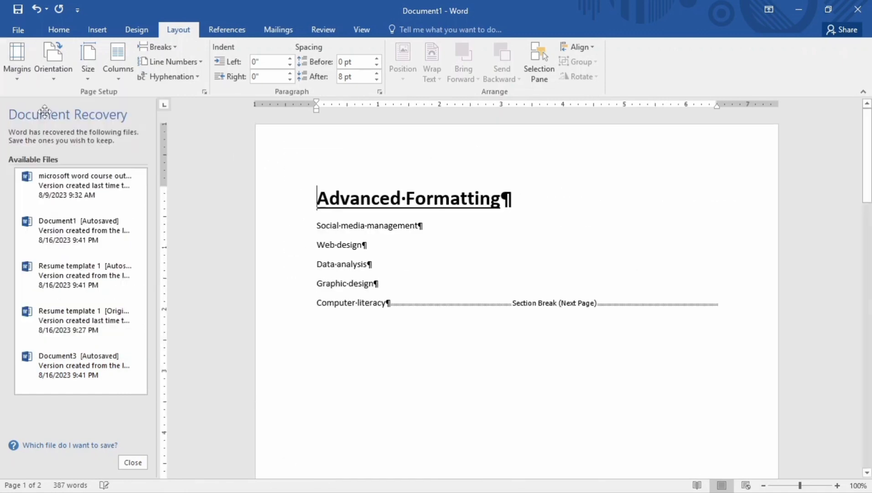
scroll("down", 3)
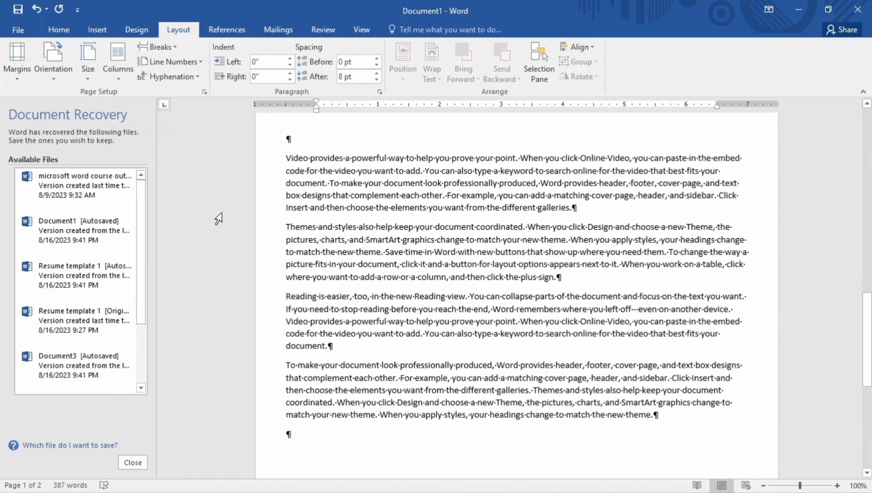
scroll("down", 3)
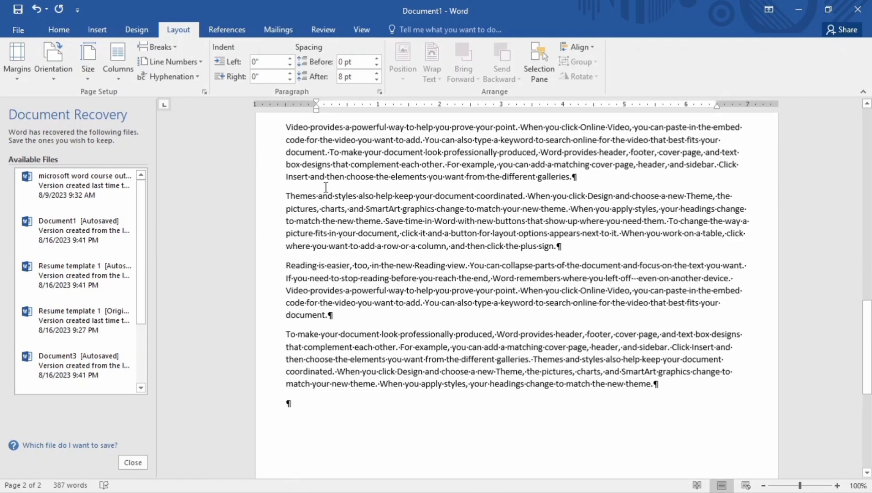
mouse_move(318, 201)
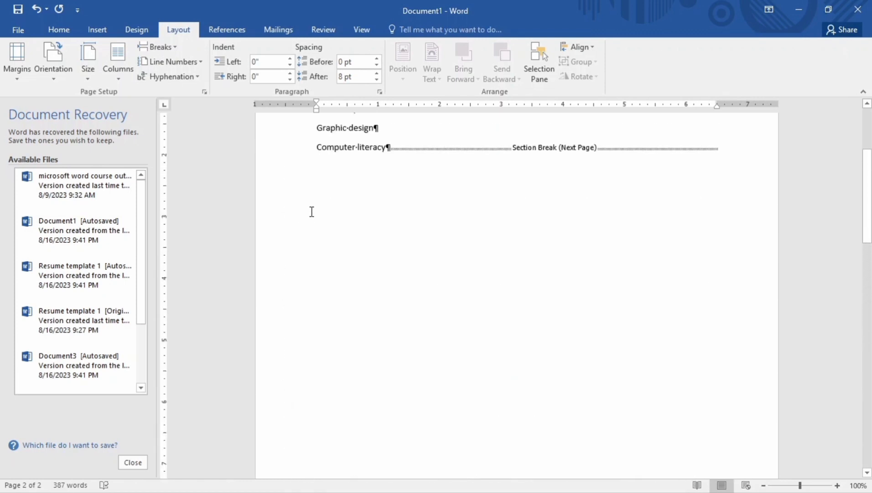
scroll("up", 3)
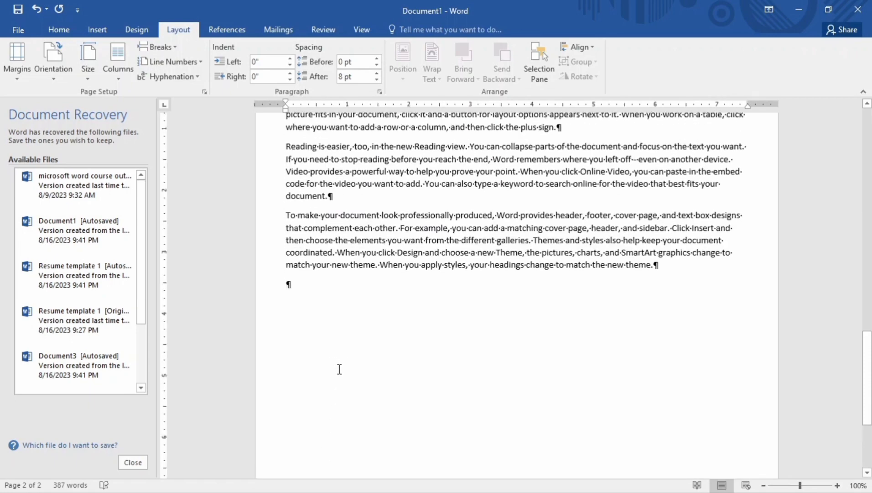
scroll("up", 3)
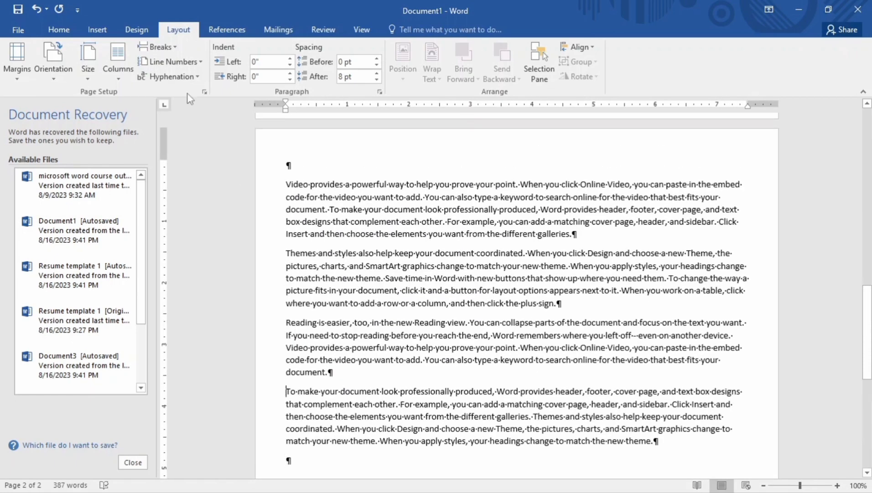
left_click(159, 47)
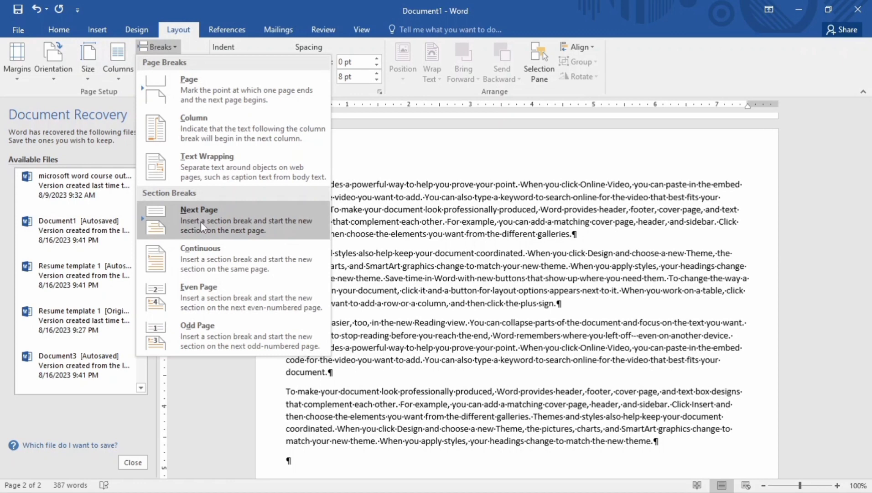
left_click(199, 220)
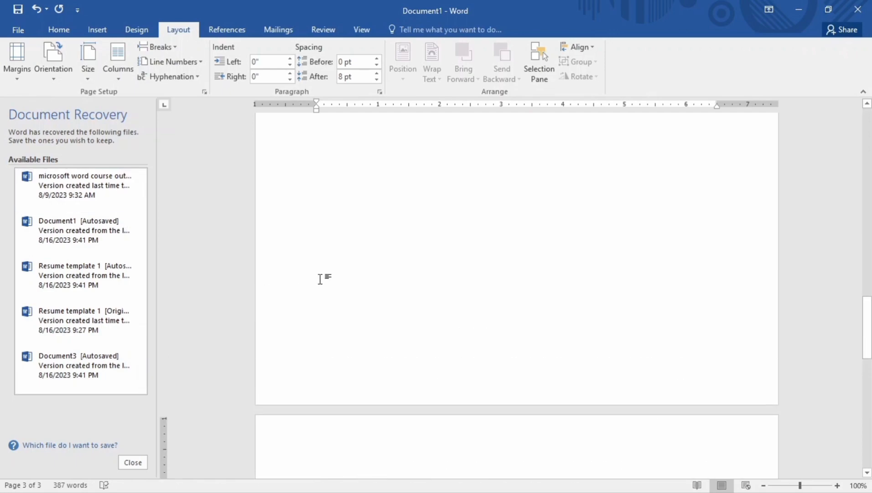
scroll("up", 3)
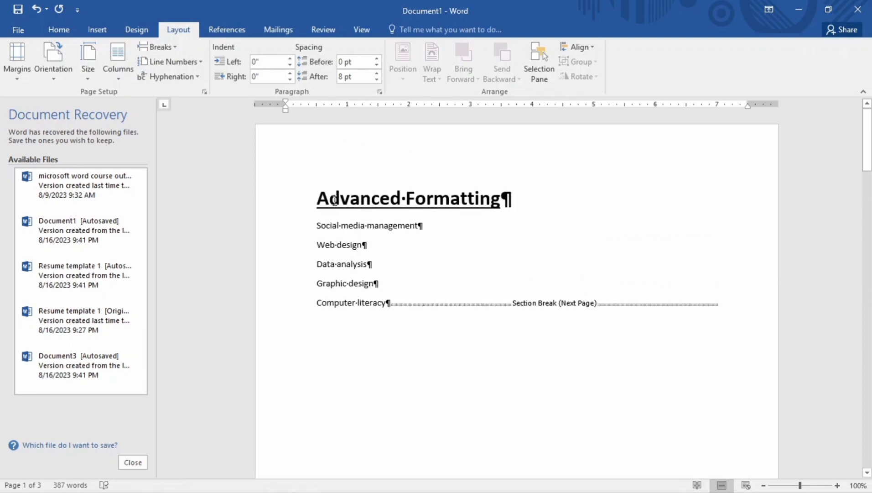
scroll("down", 3)
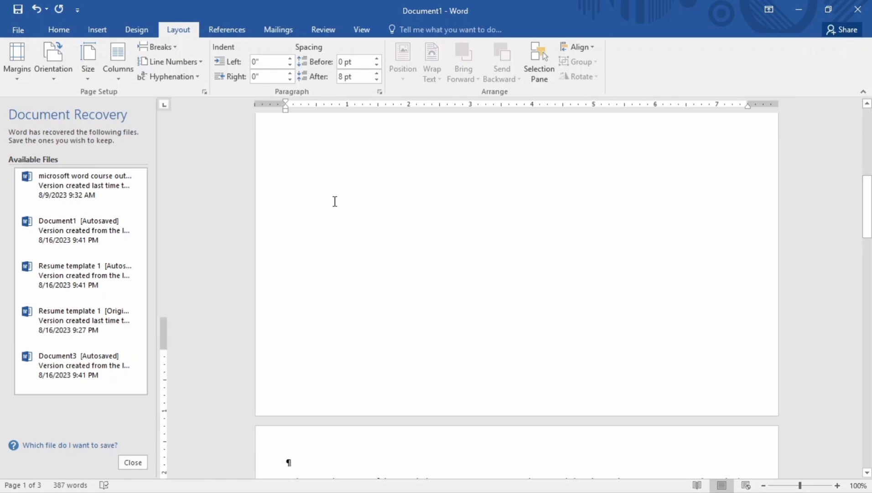
scroll("down", 3)
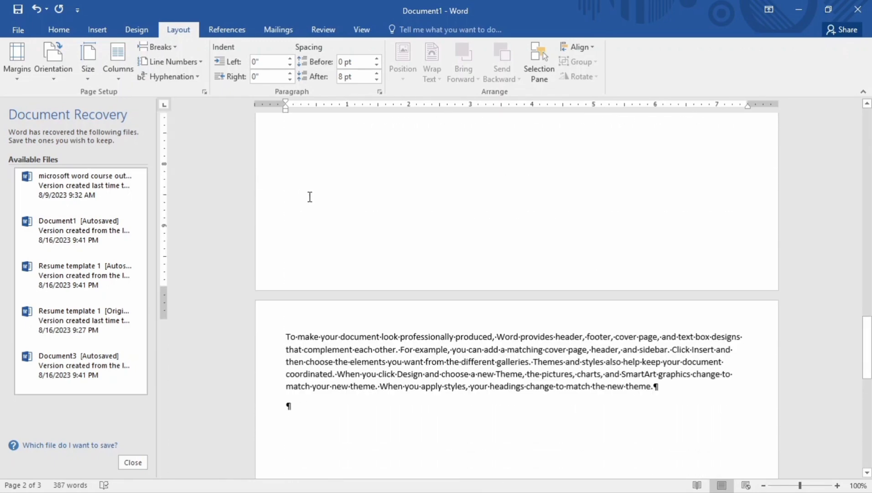
scroll("down", 3)
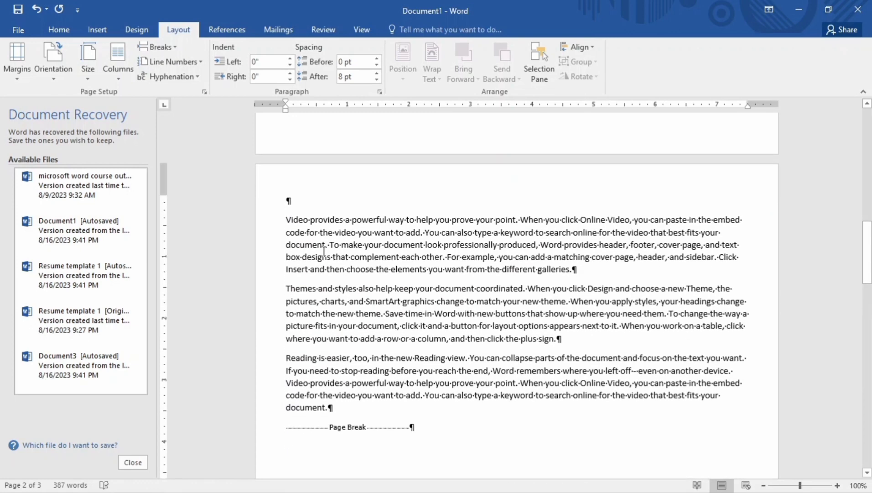
mouse_move(214, 186)
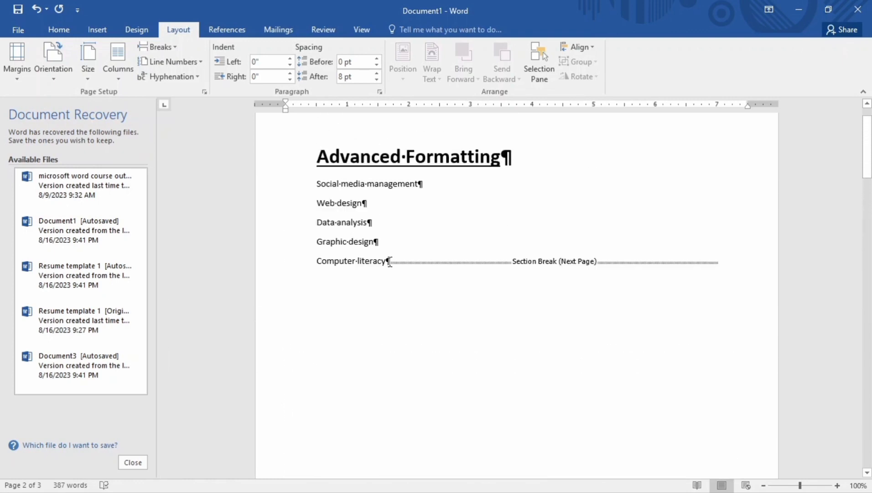
scroll("up", 3)
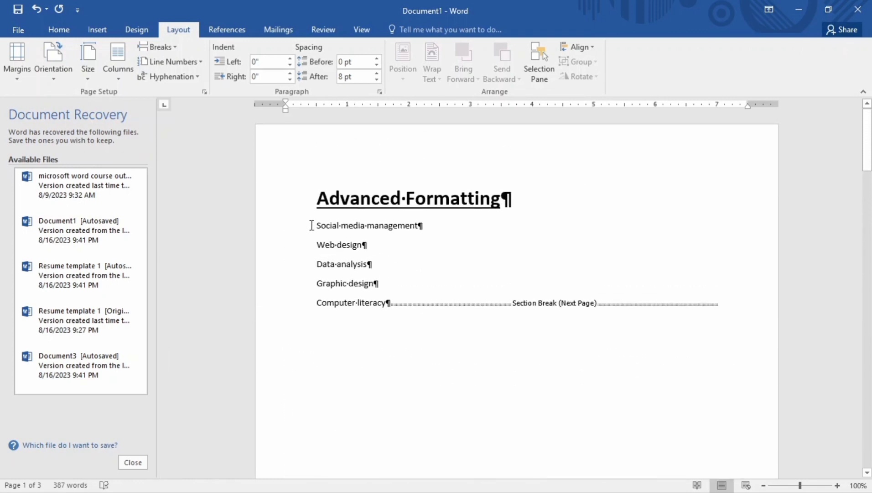
left_click(118, 58)
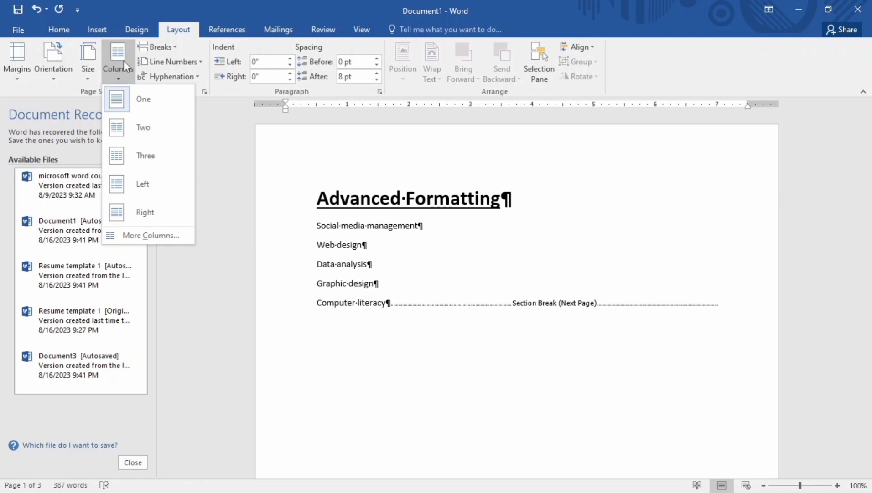
left_click(16, 58)
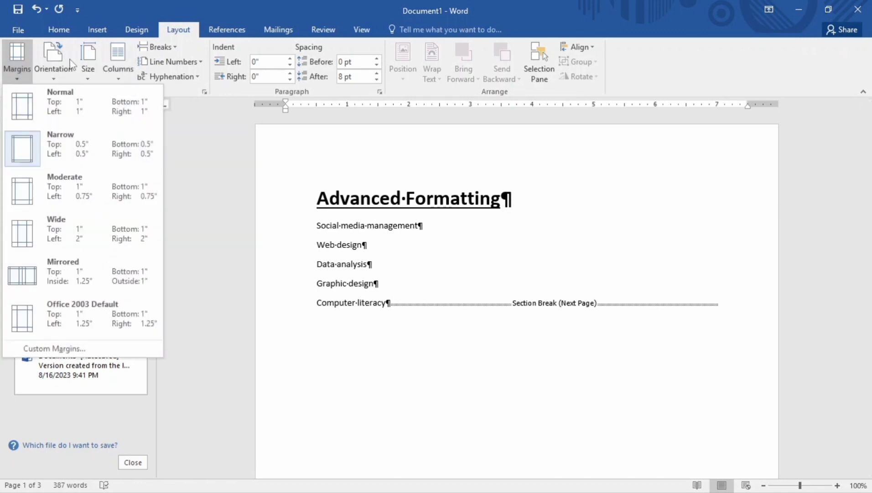
left_click(161, 46)
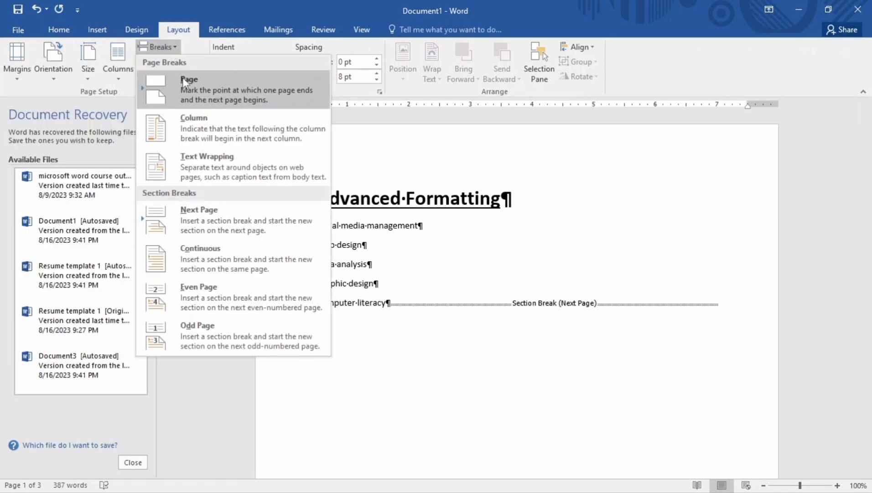
mouse_move(223, 220)
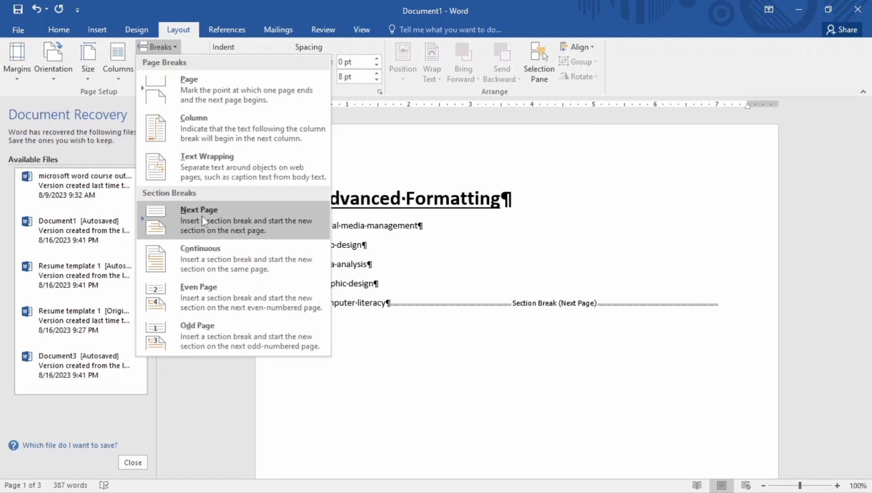
mouse_move(199, 236)
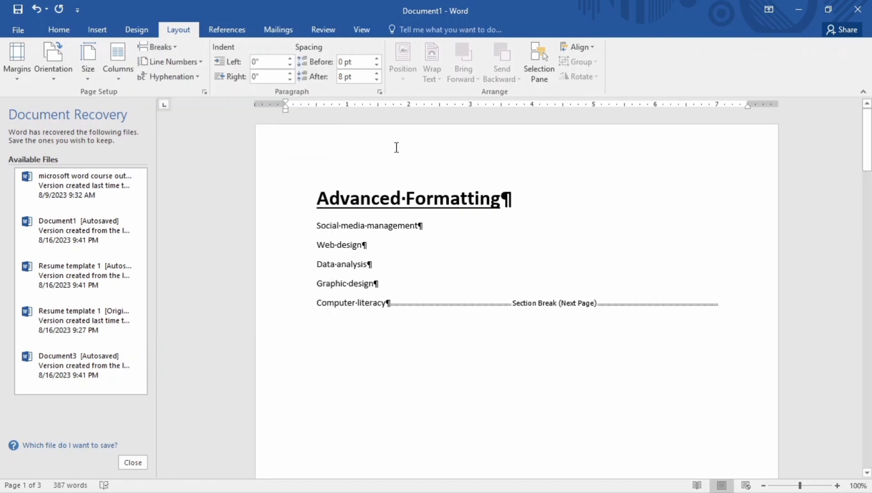
mouse_move(118, 60)
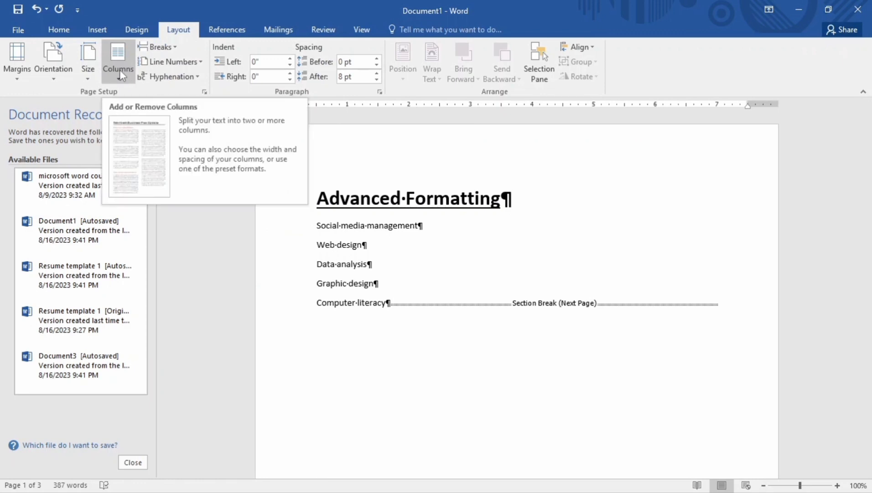
mouse_move(173, 61)
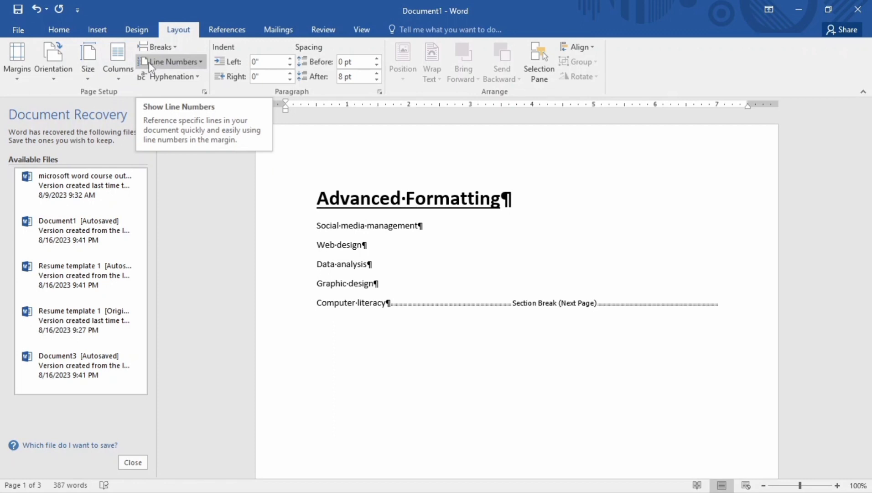
Apply line numbering with the Restart Each Page option to the body text.
left_click(174, 61)
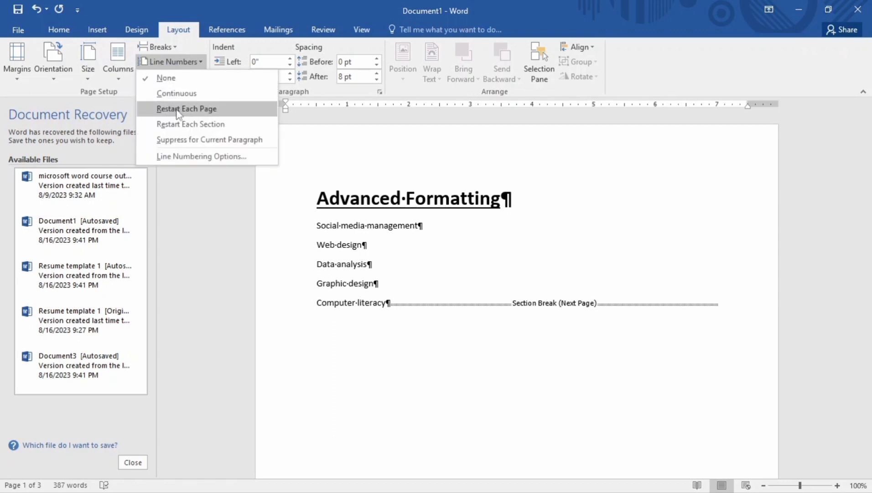
left_click(186, 108)
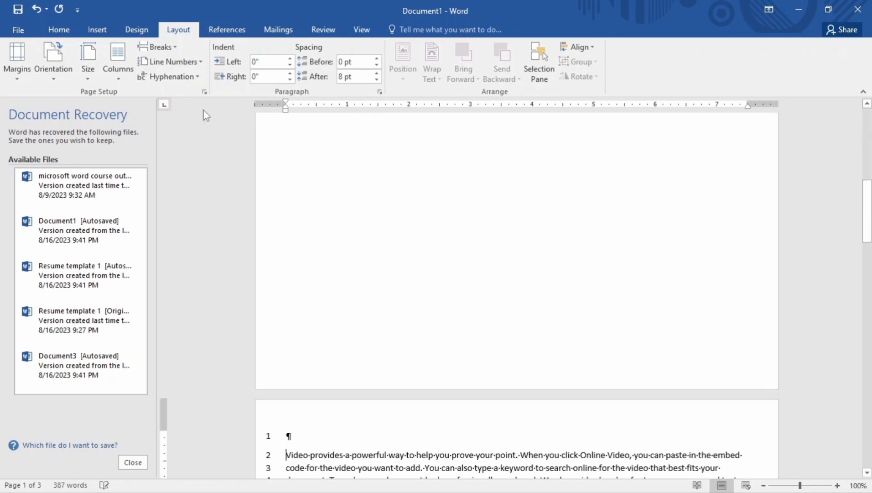
scroll("down", 3)
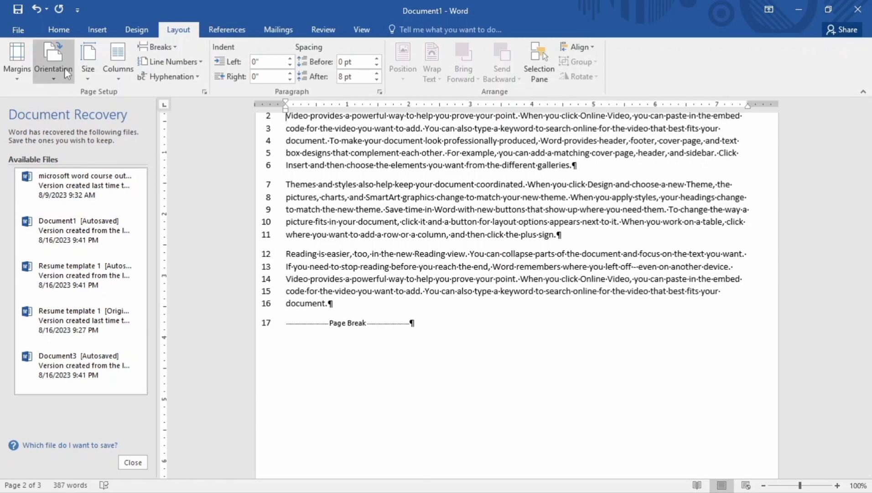
mouse_move(54, 58)
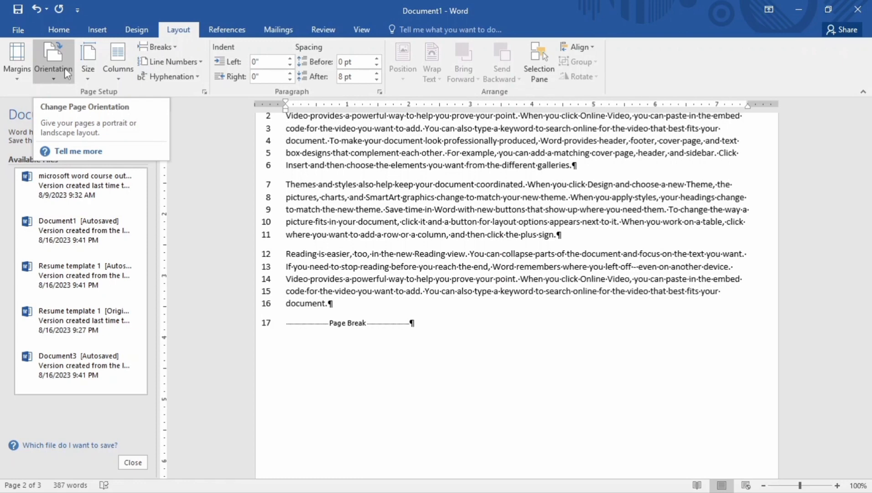
mouse_move(16, 61)
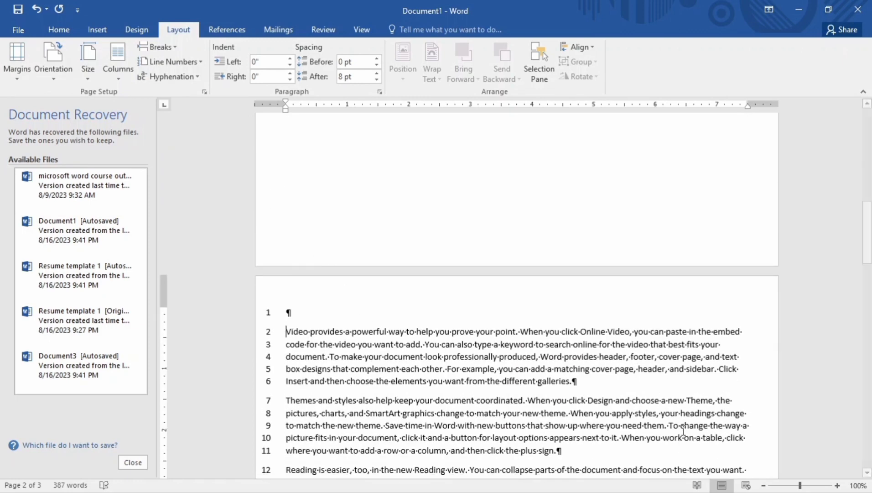
mouse_move(210, 290)
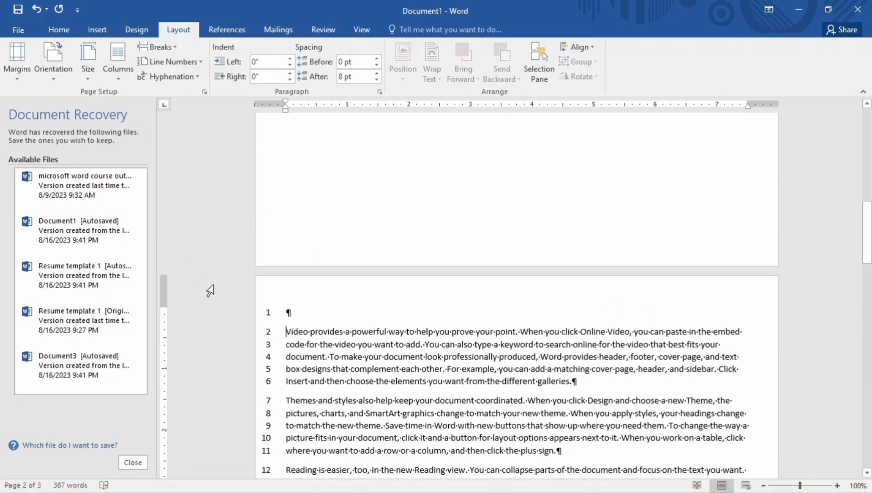
scroll("up", 3)
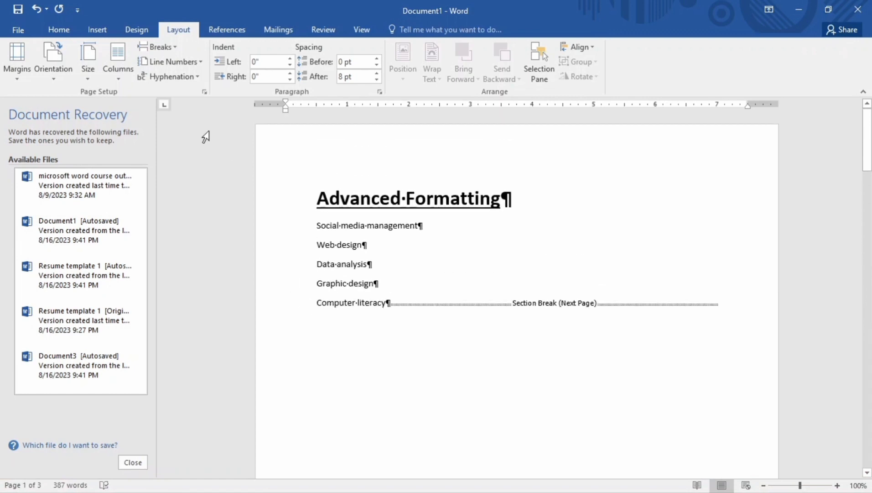
left_click(58, 29)
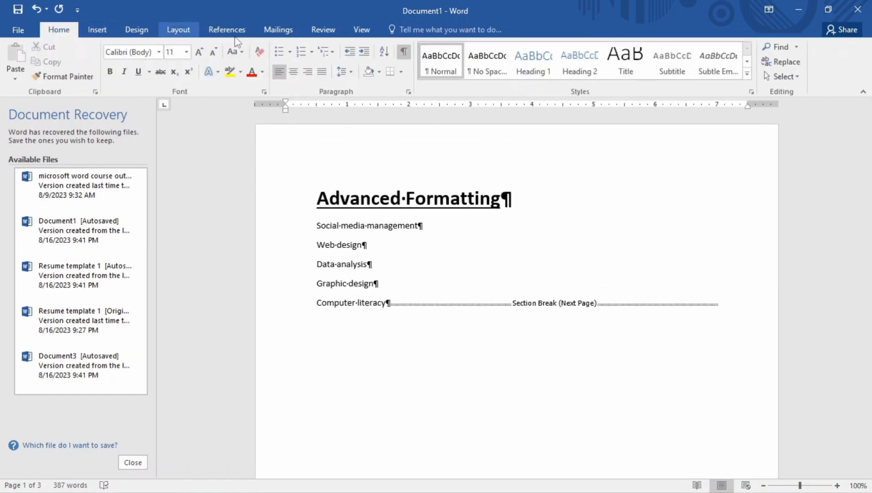
mouse_move(404, 52)
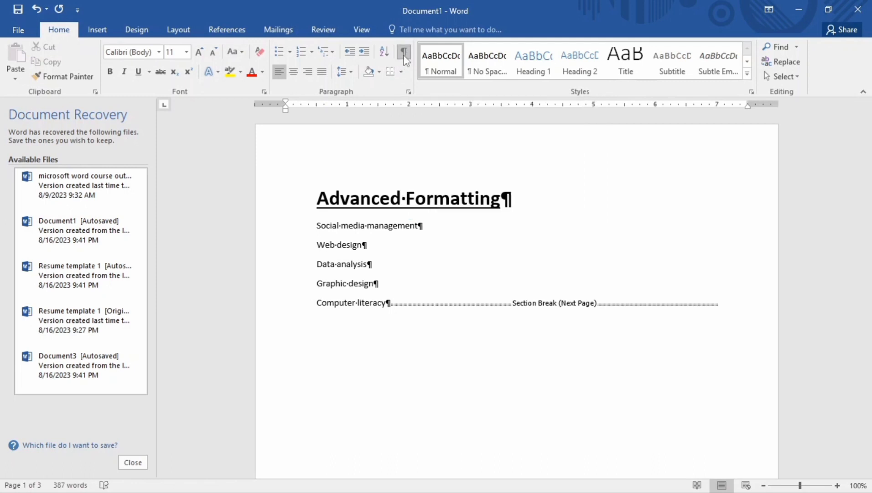
left_click(178, 29)
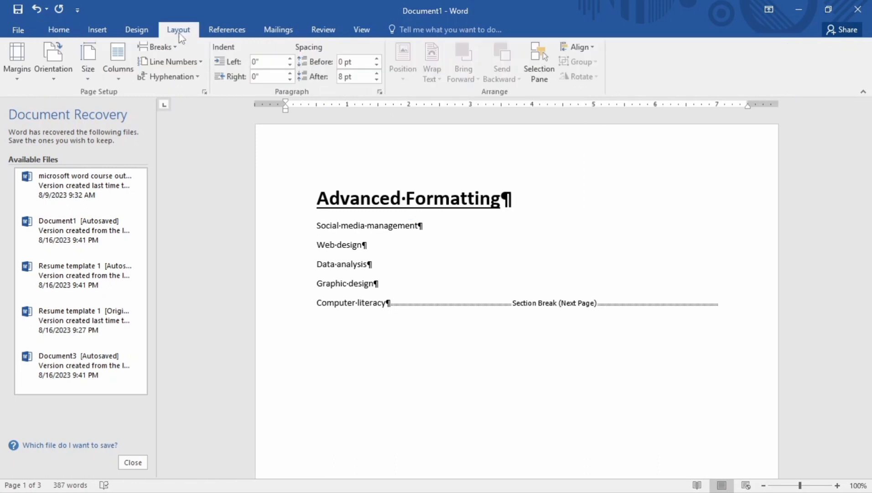
mouse_move(159, 47)
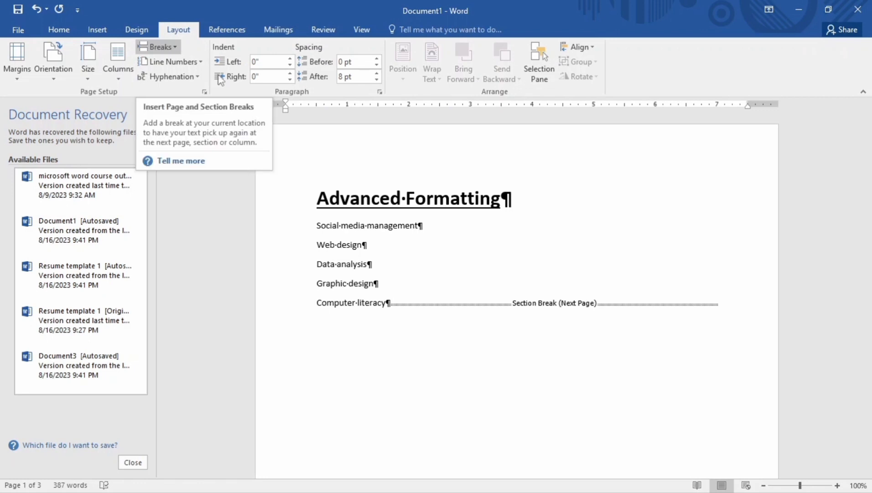